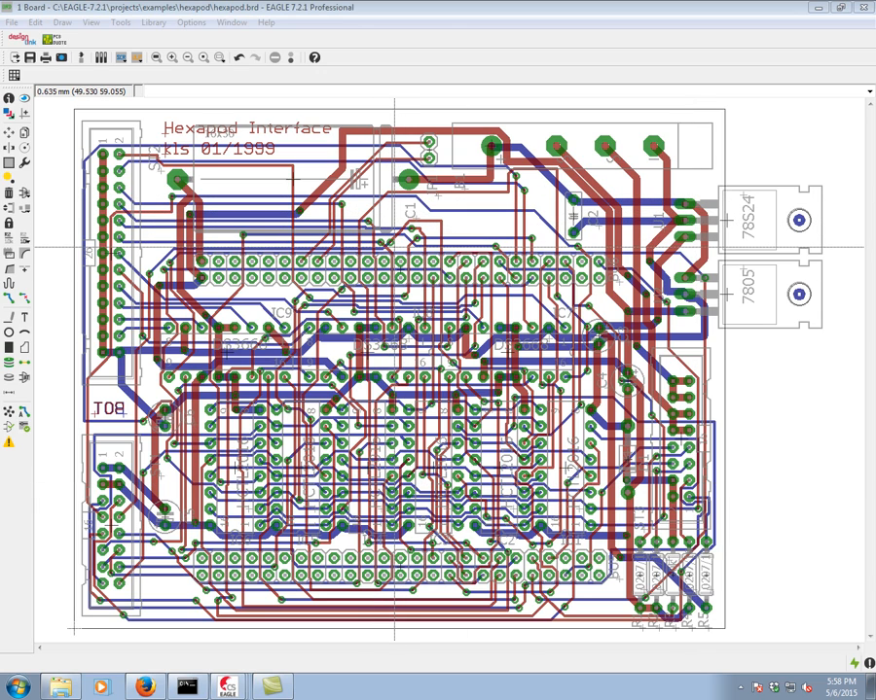
pyautogui.moveTo(419, 112)
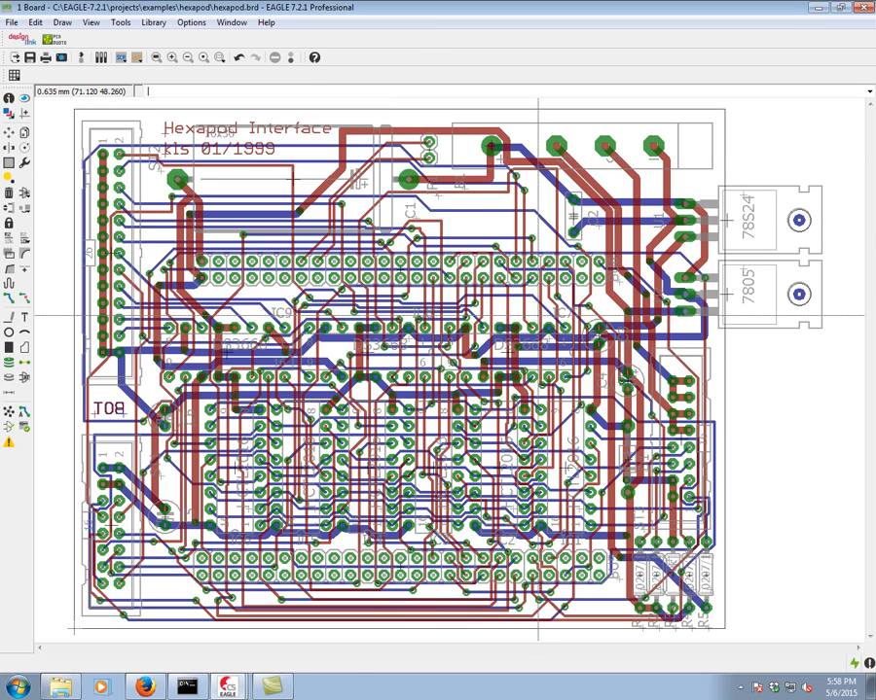
pyautogui.moveTo(520, 321)
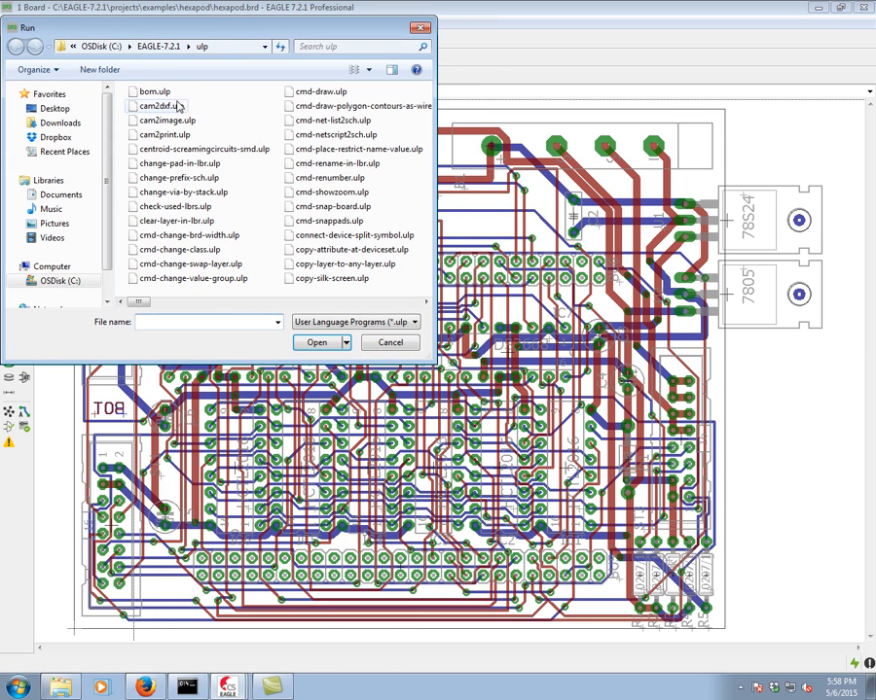
# Run eagleidfexporter.ulp from the Run dialog on the hexapod board
pyautogui.click(182, 192)
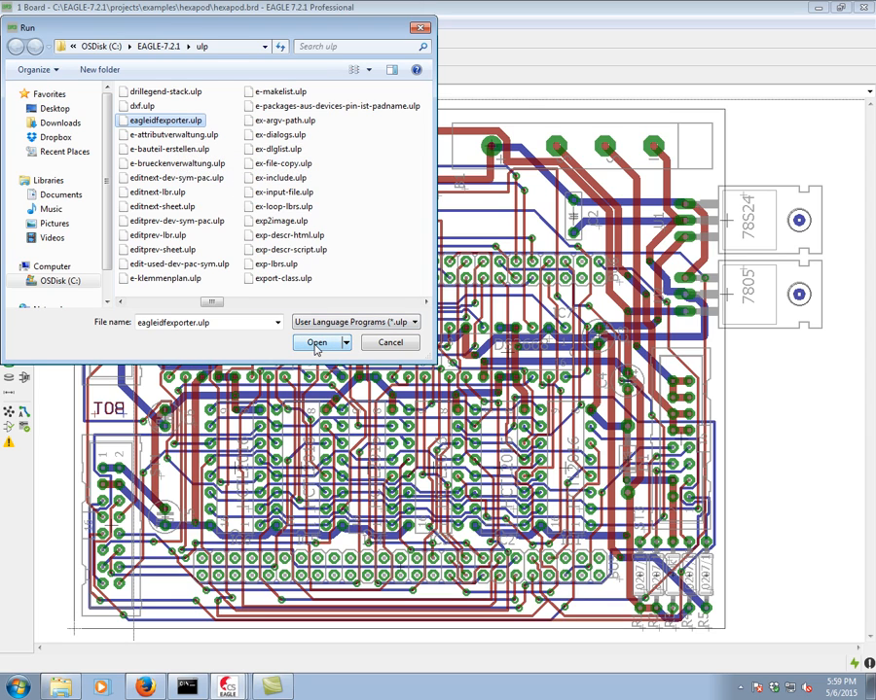
pyautogui.click(317, 343)
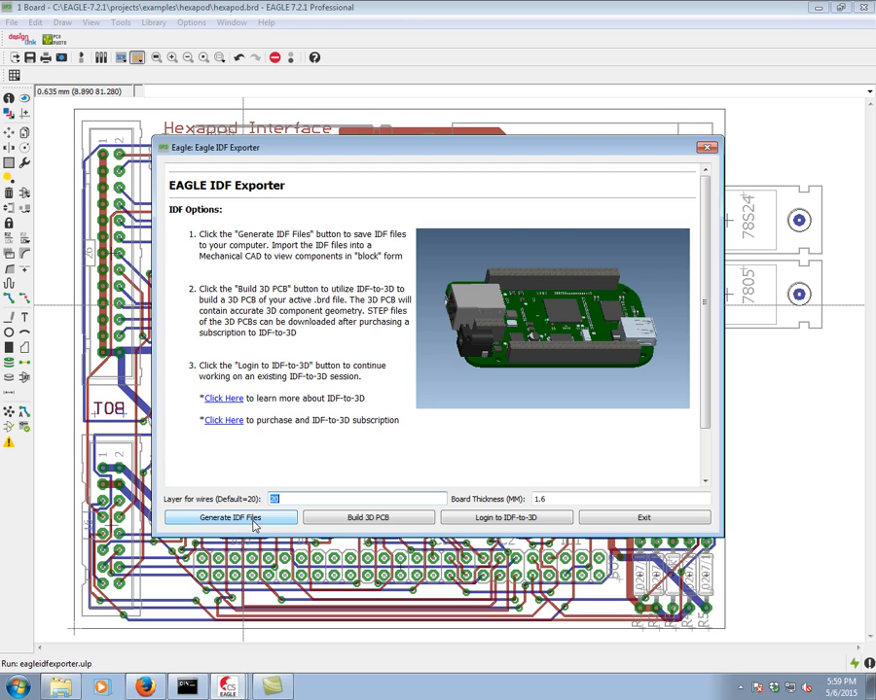
# Generate the hexapod IDF files into the hexapod project folder and acknowledge the writing notice
pyautogui.click(230, 517)
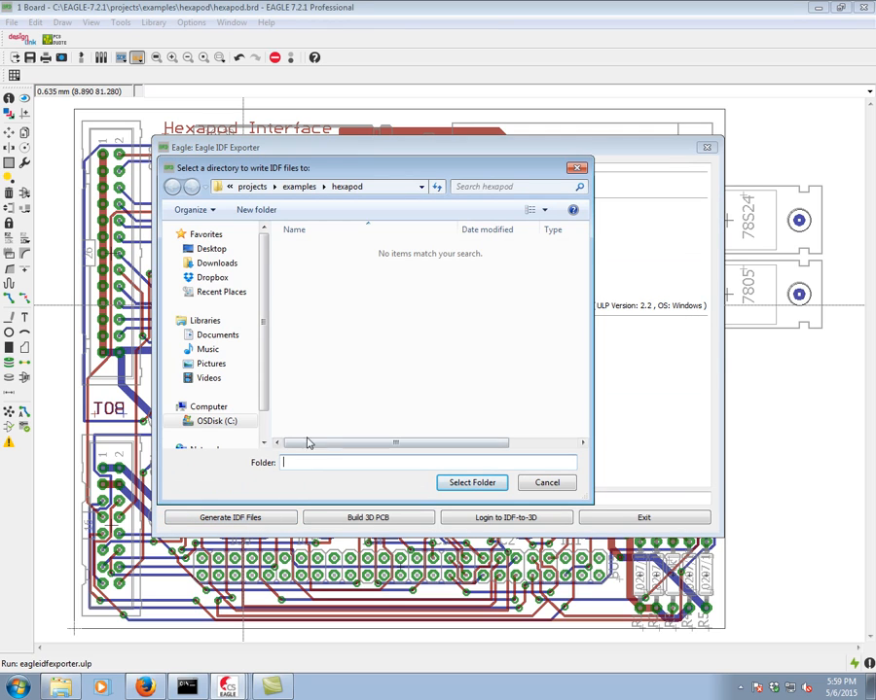
pyautogui.moveTo(341, 287)
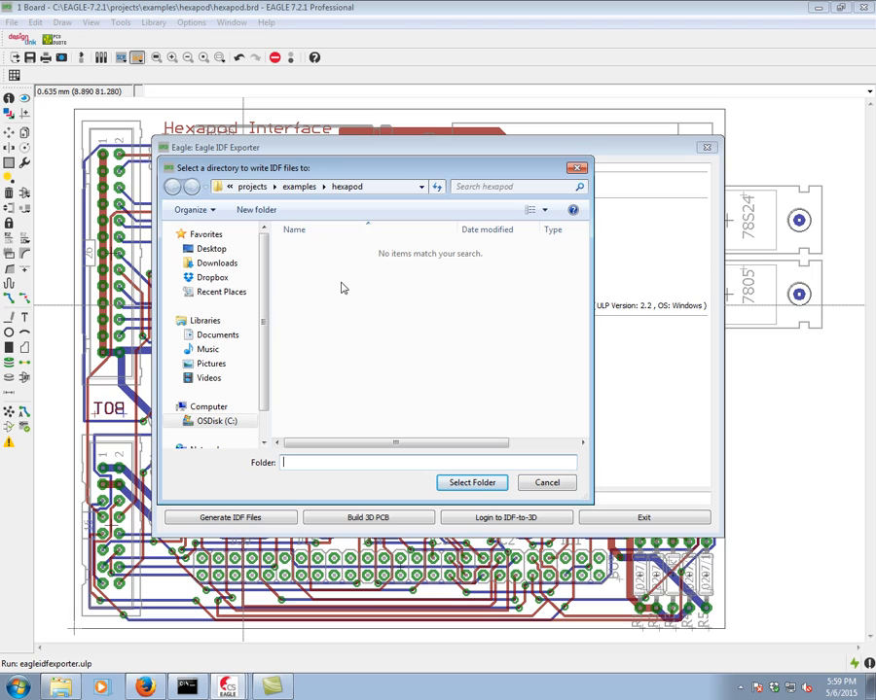
pyautogui.click(348, 186)
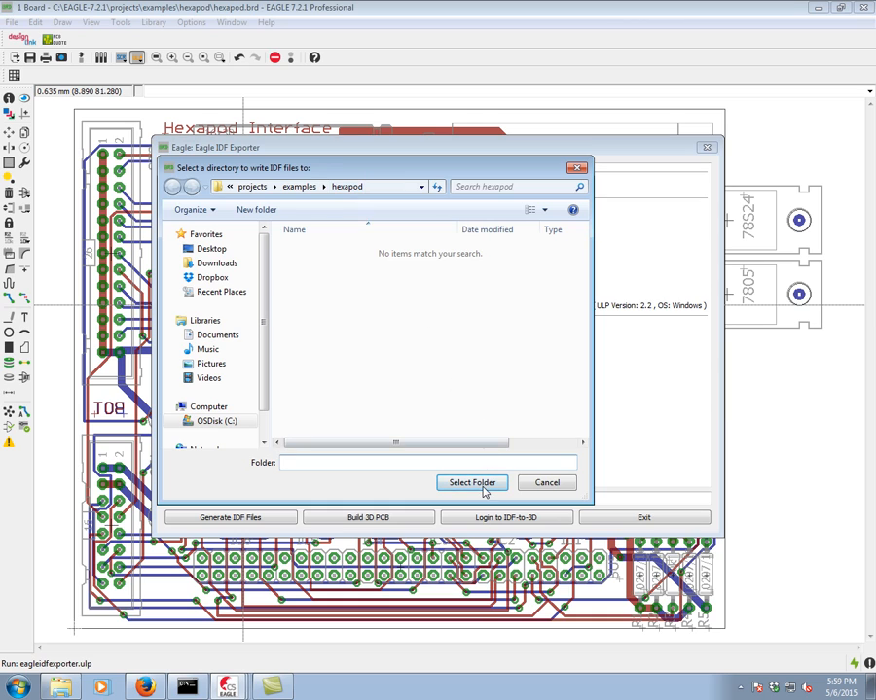
pyautogui.click(472, 482)
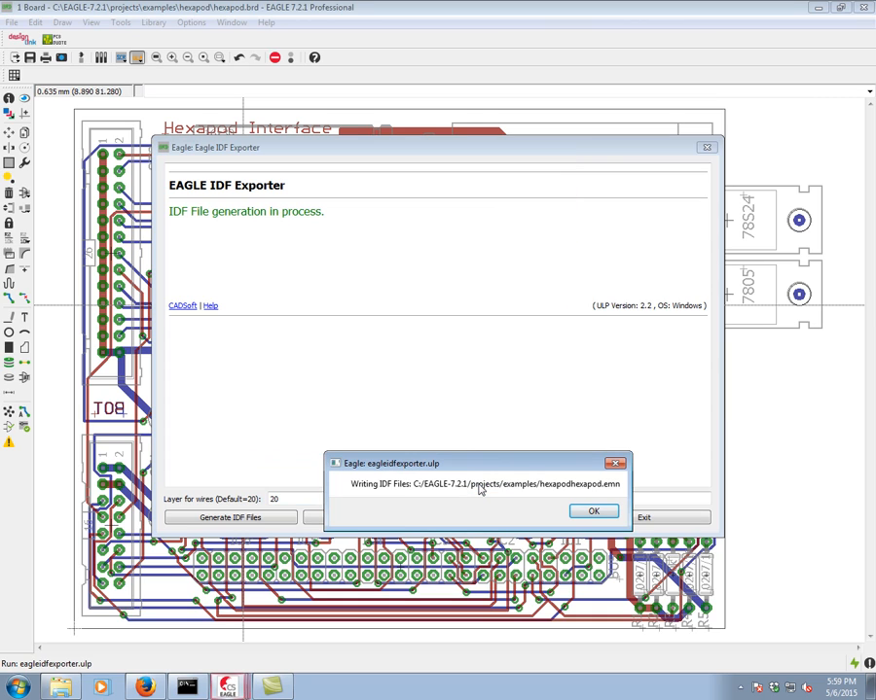
pyautogui.click(593, 511)
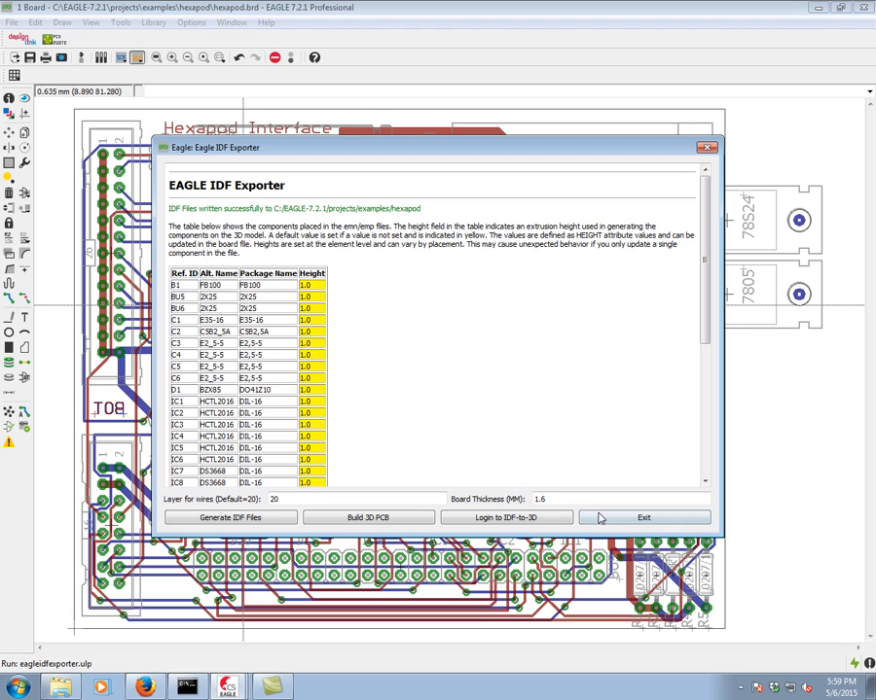
pyautogui.moveTo(341, 217)
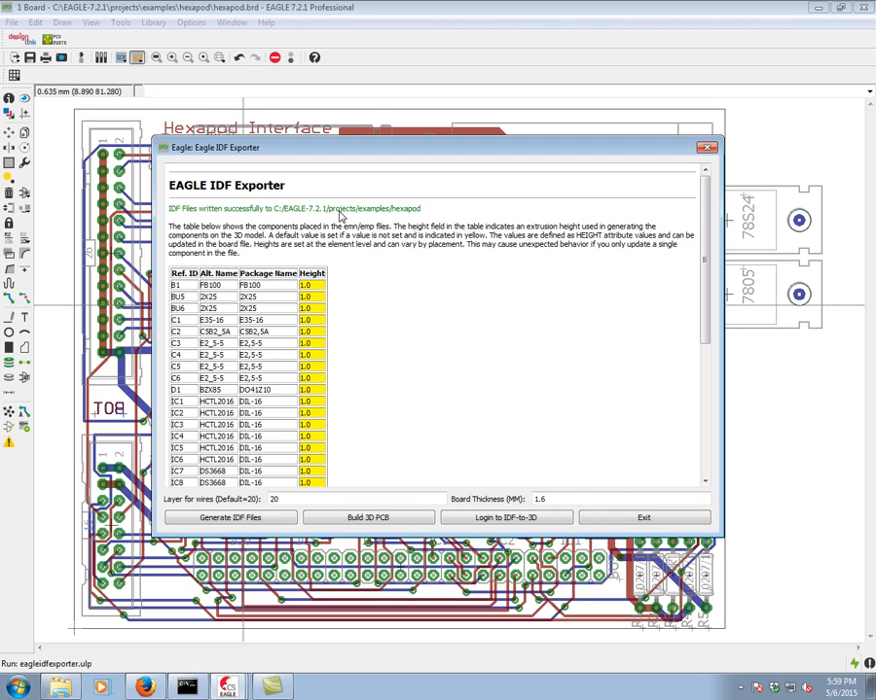
pyautogui.moveTo(675, 251)
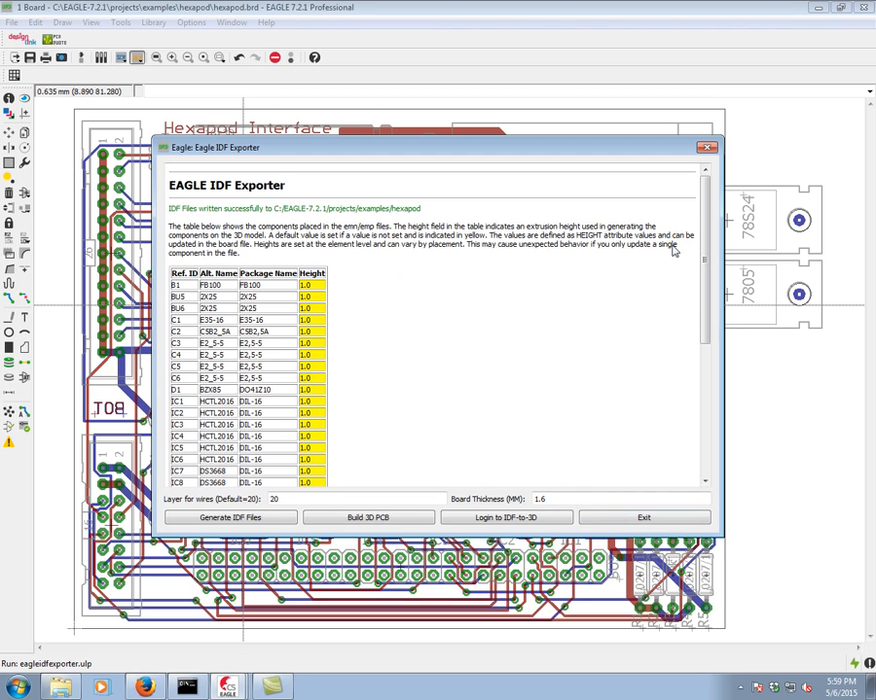
# Review the component height table, then exit the IDF Exporter
pyautogui.scroll(-3)
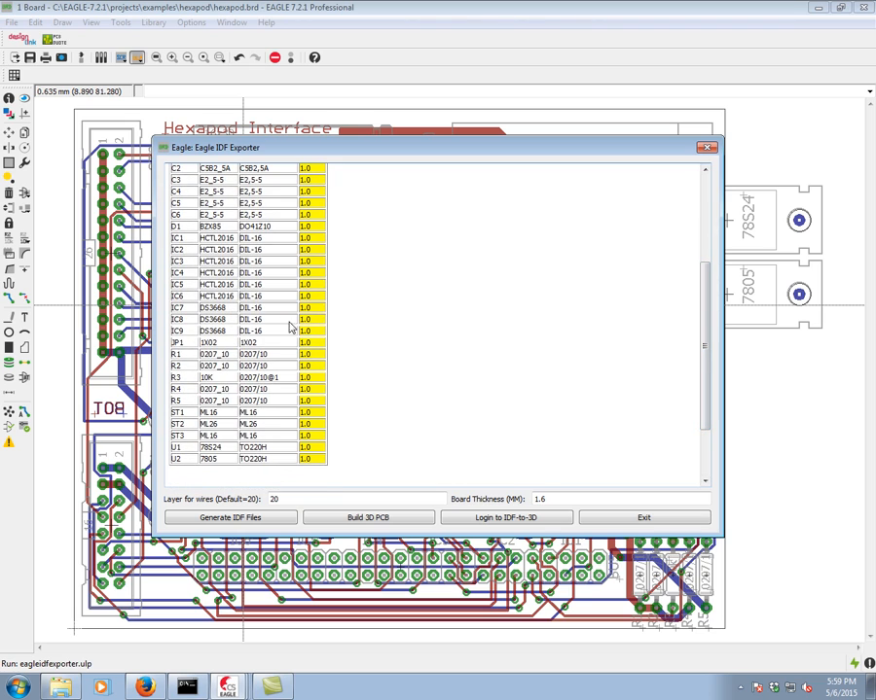
pyautogui.click(229, 516)
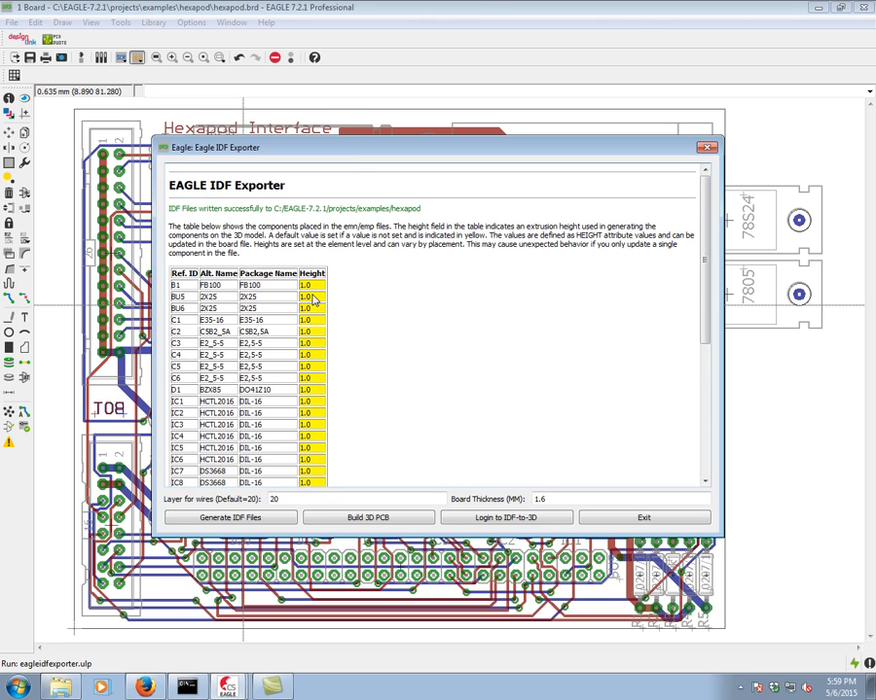
pyautogui.moveTo(344, 412)
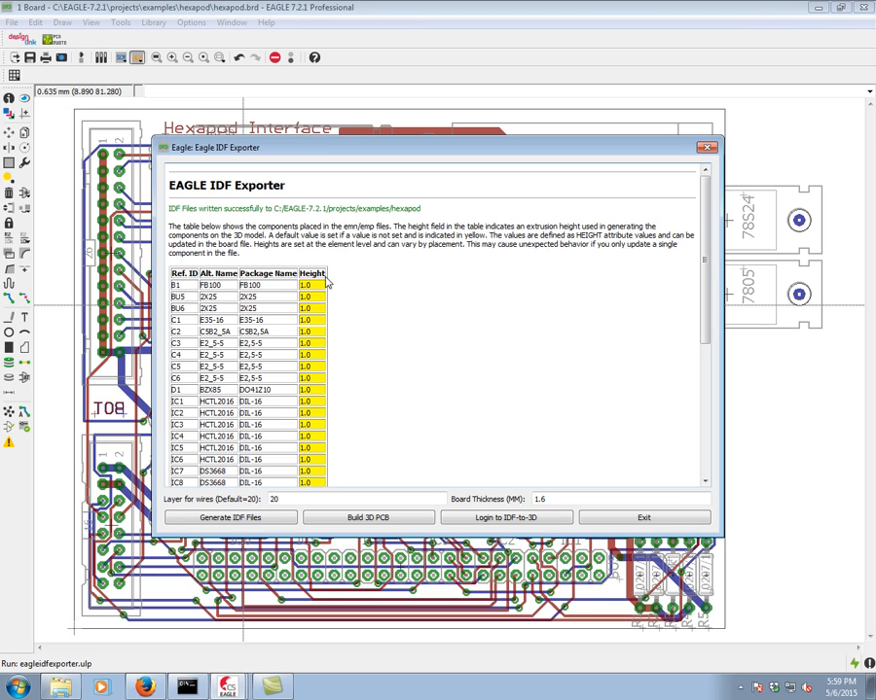
pyautogui.moveTo(451, 322)
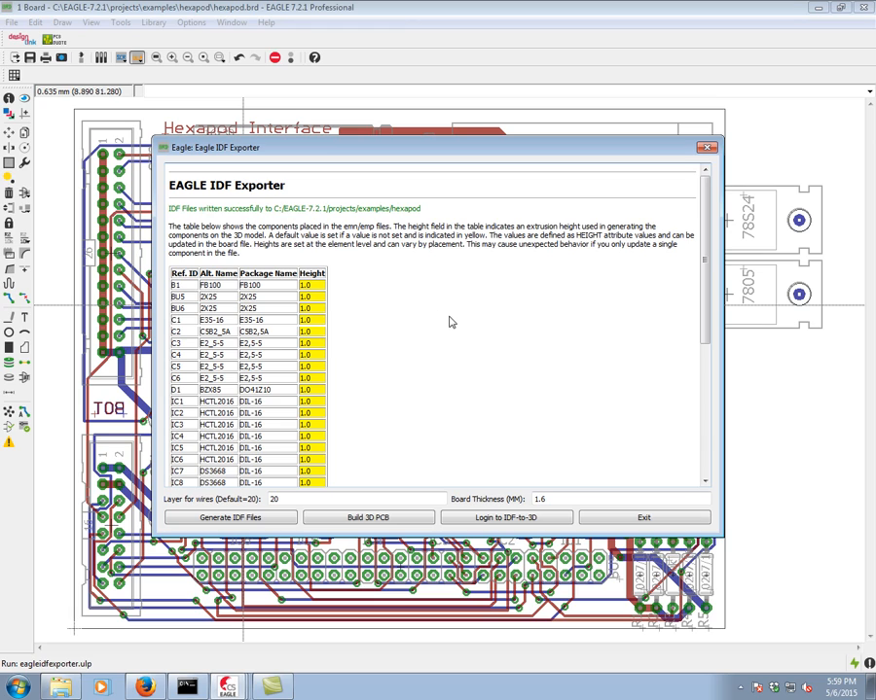
pyautogui.moveTo(311, 355)
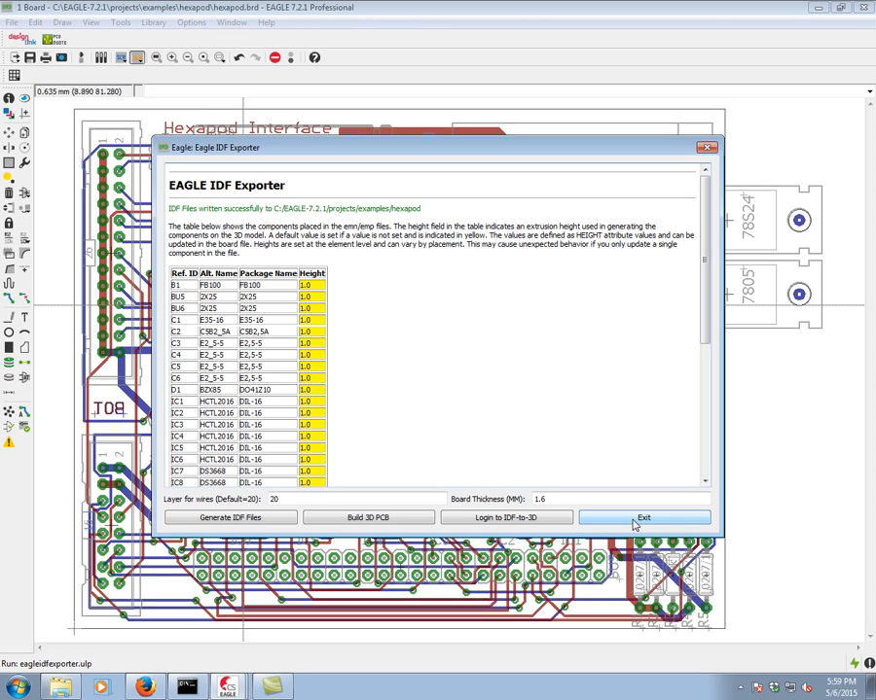
pyautogui.click(643, 517)
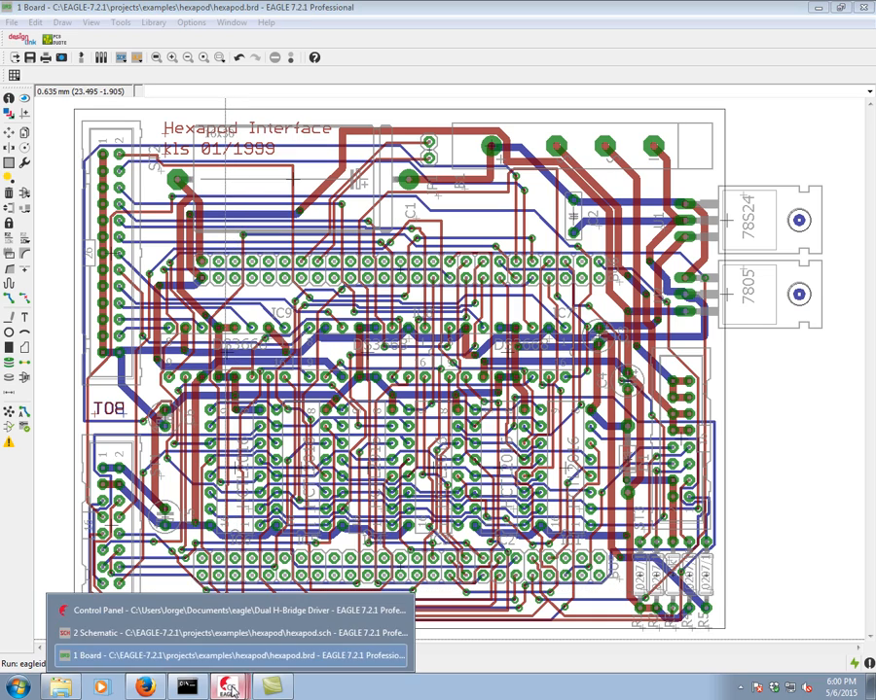
# Show the open EAGLE windows from the taskbar group
pyautogui.click(233, 610)
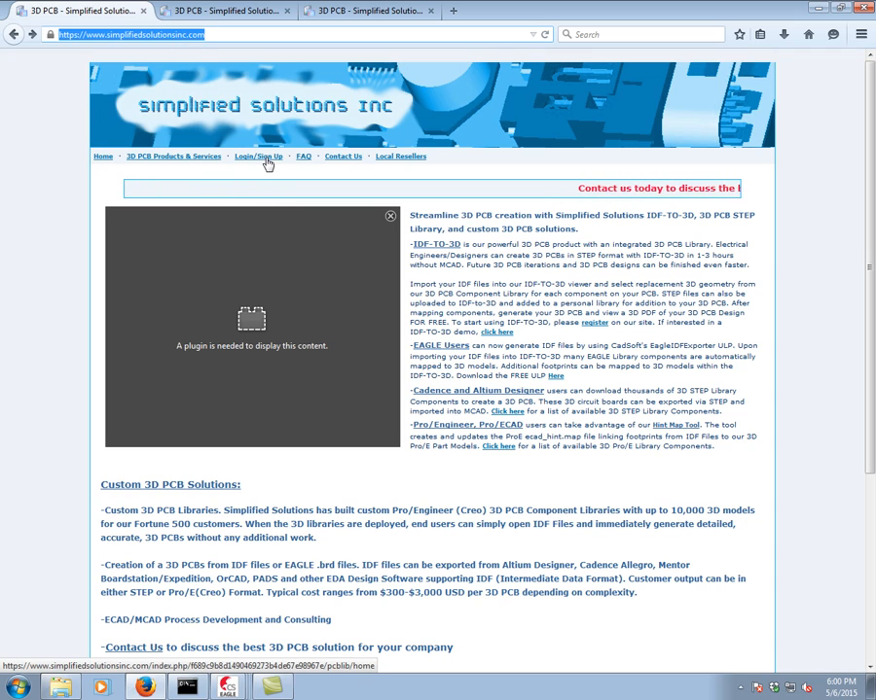
# Log in to Simplified Solutions and launch the IDF-to-3D tool
pyautogui.click(258, 157)
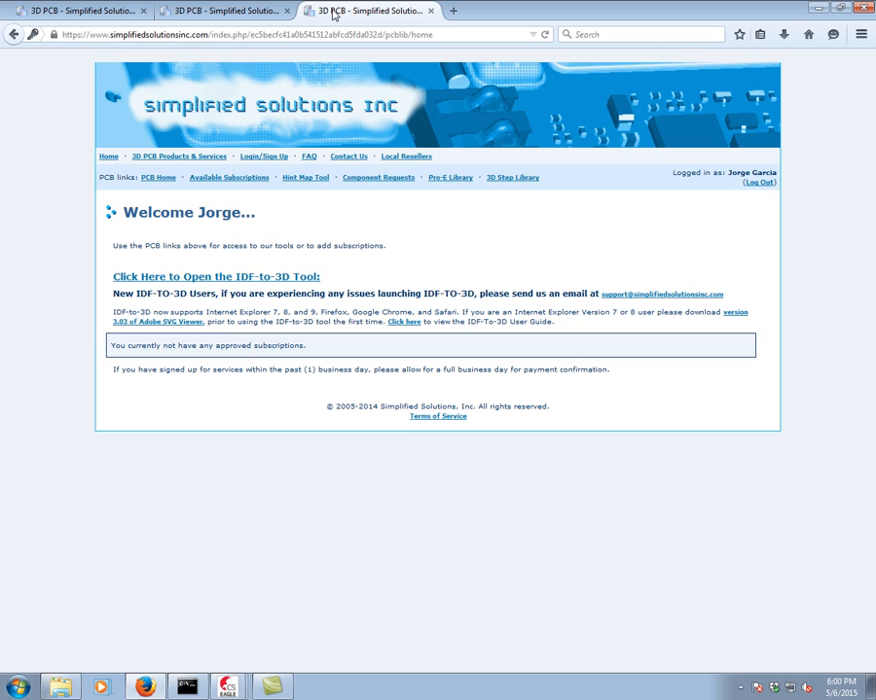
pyautogui.moveTo(282, 223)
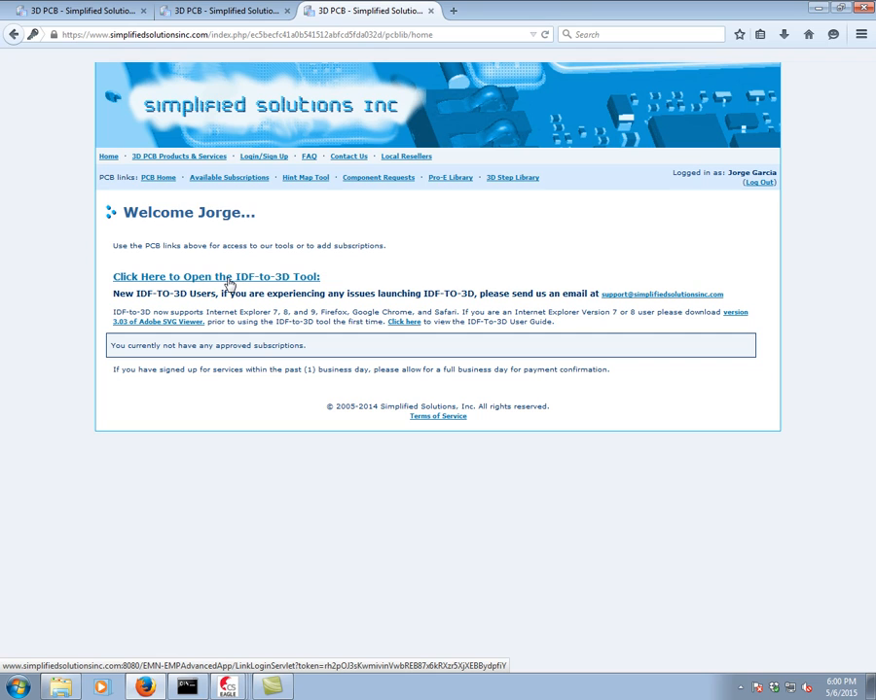
pyautogui.click(215, 276)
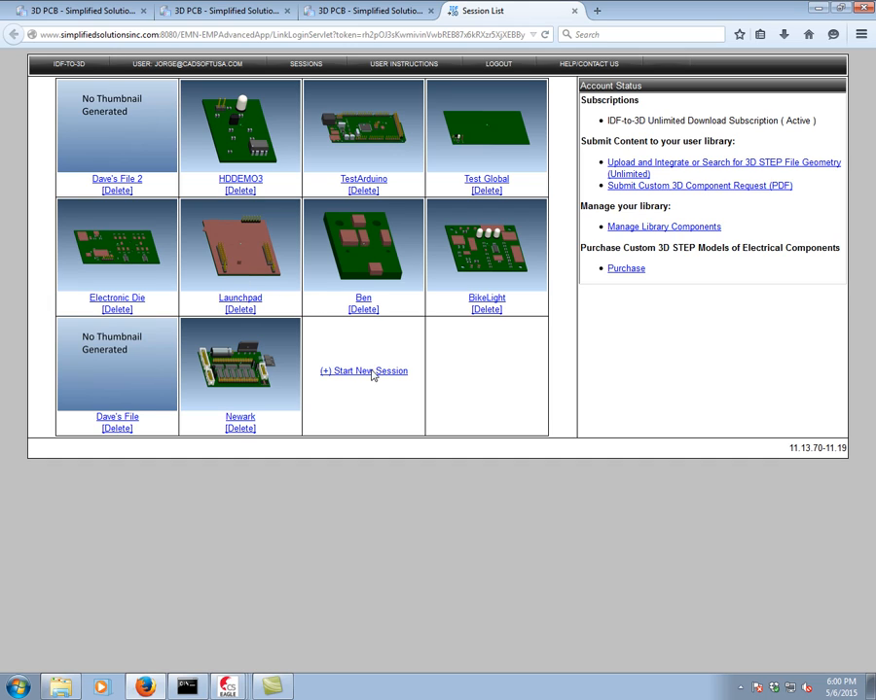
# Start a new session named 'Hexapod' and browse for its Board File (EMN)
pyautogui.click(363, 371)
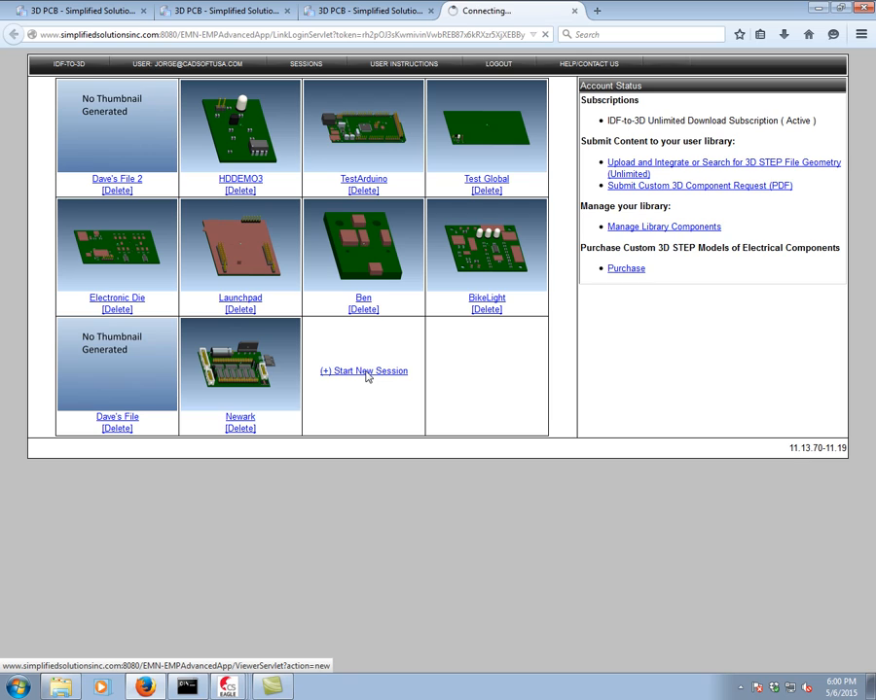
pyautogui.click(363, 370)
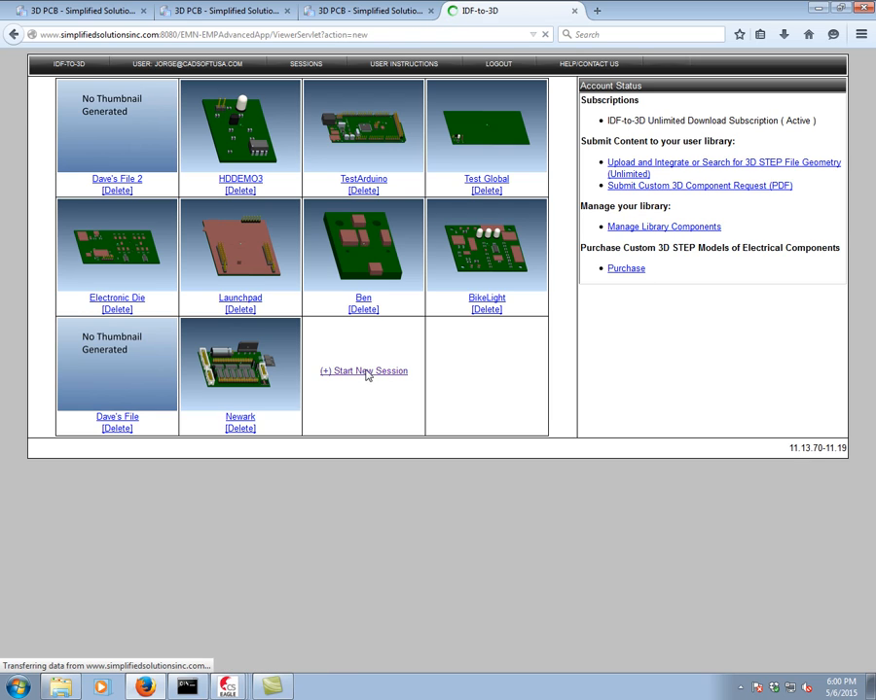
pyautogui.click(363, 370)
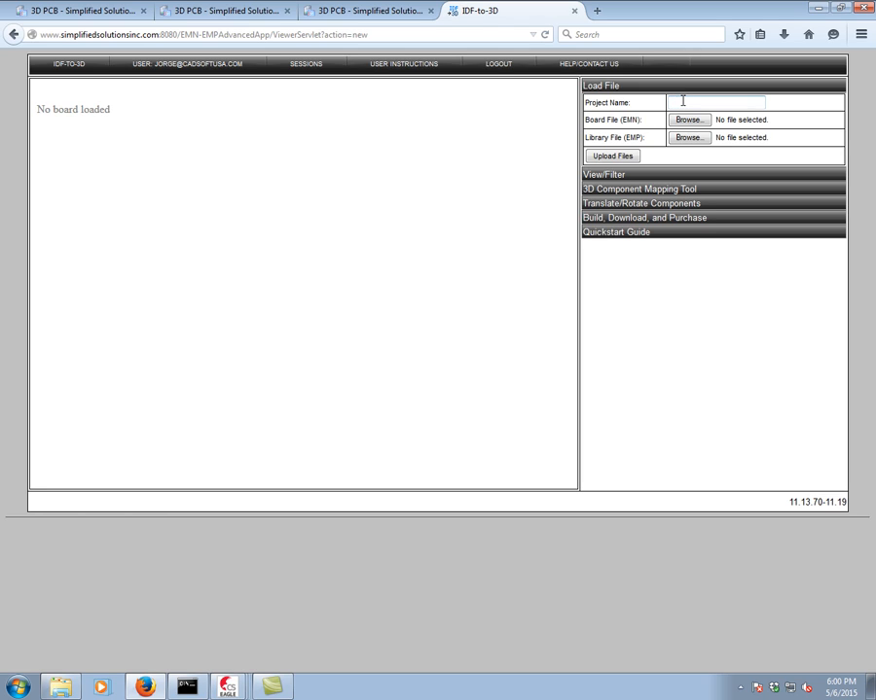
pyautogui.write('Hexapod')
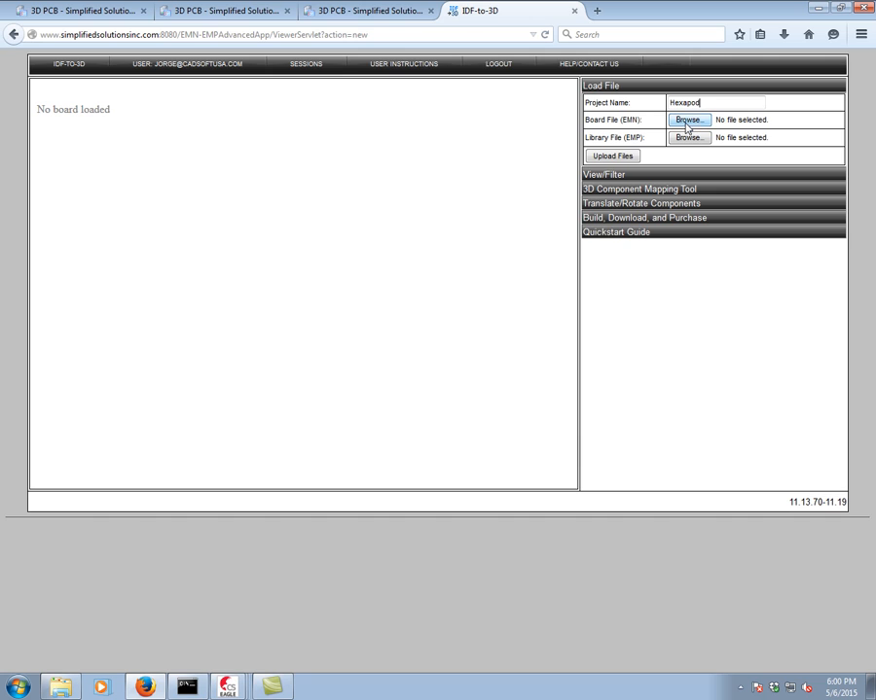
pyautogui.click(688, 120)
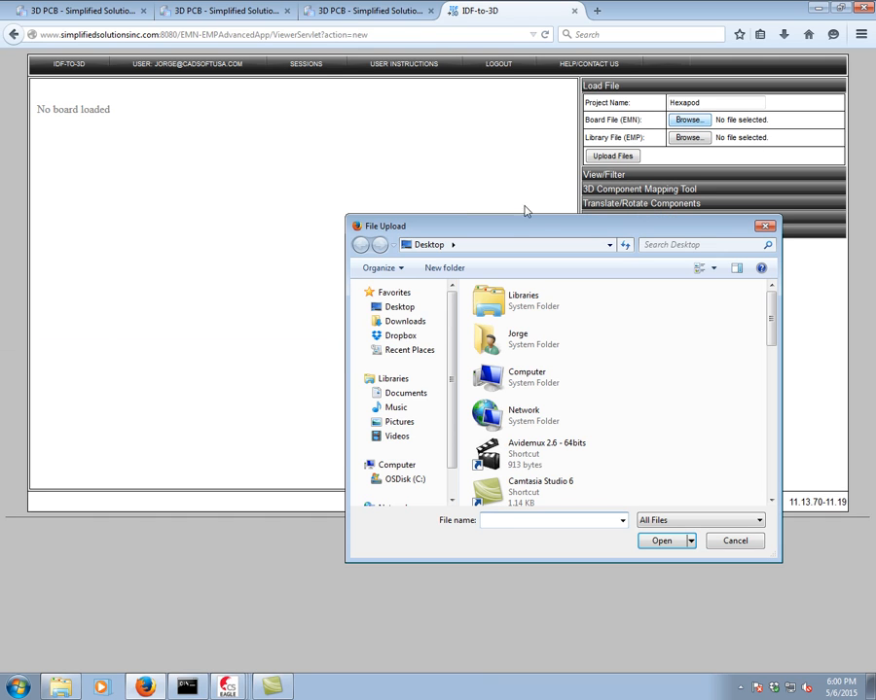
# Choose hexapod.emn from projects > examples > hexapod as board file, and hexapod.emp as library
pyautogui.click(406, 392)
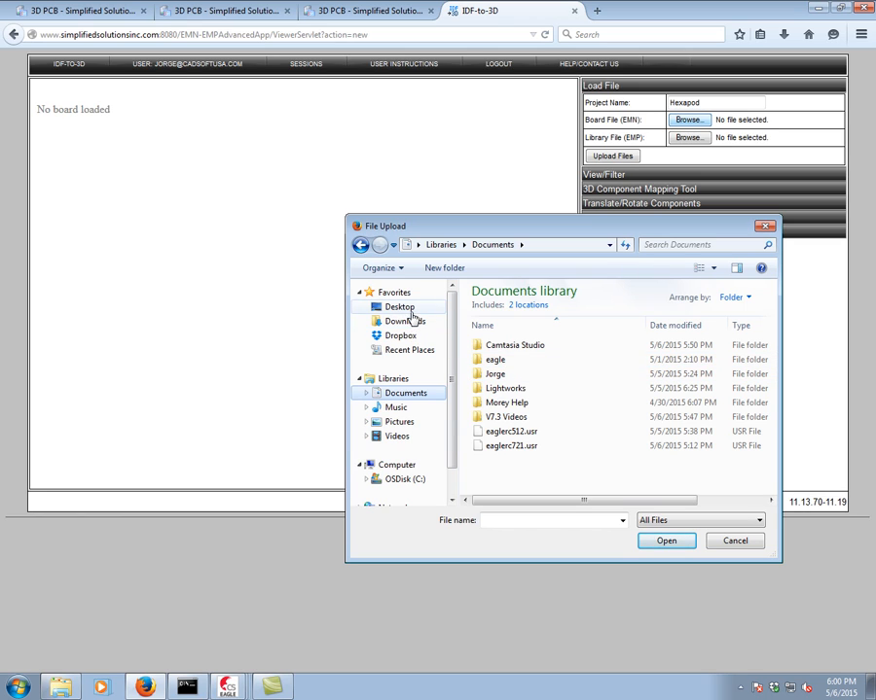
pyautogui.click(403, 478)
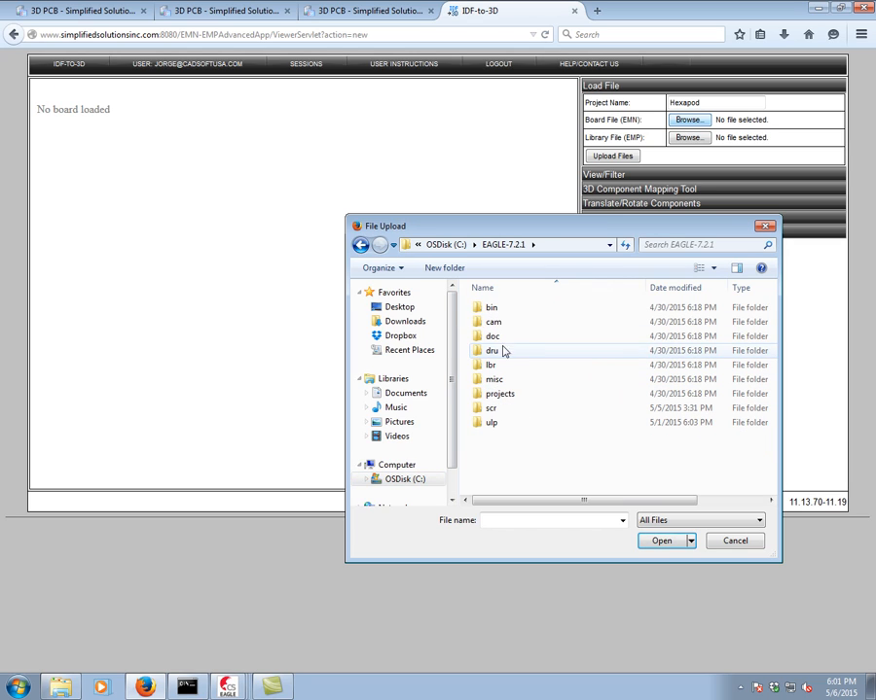
pyautogui.moveTo(499, 399)
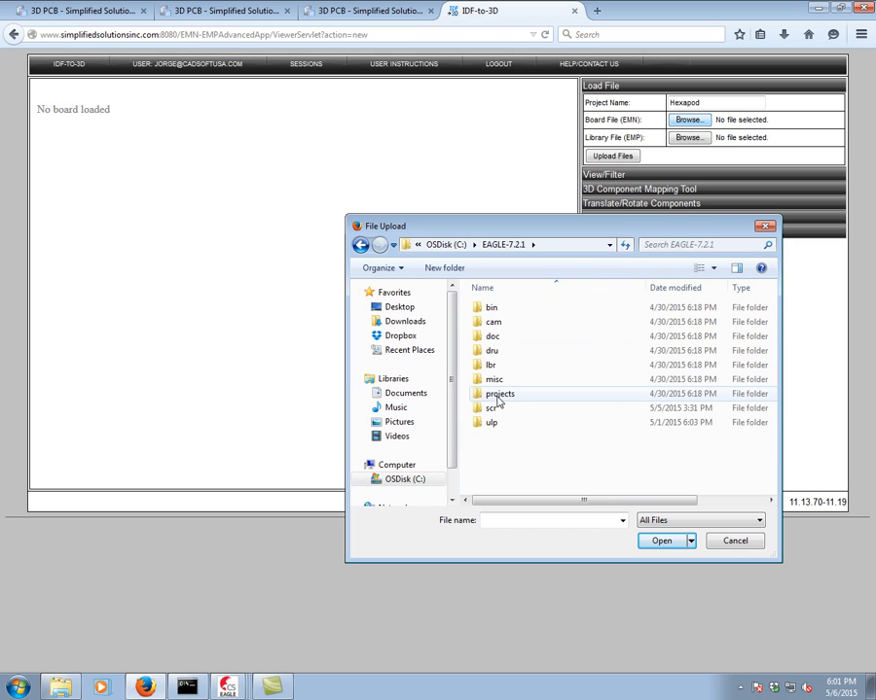
pyautogui.doubleClick(499, 394)
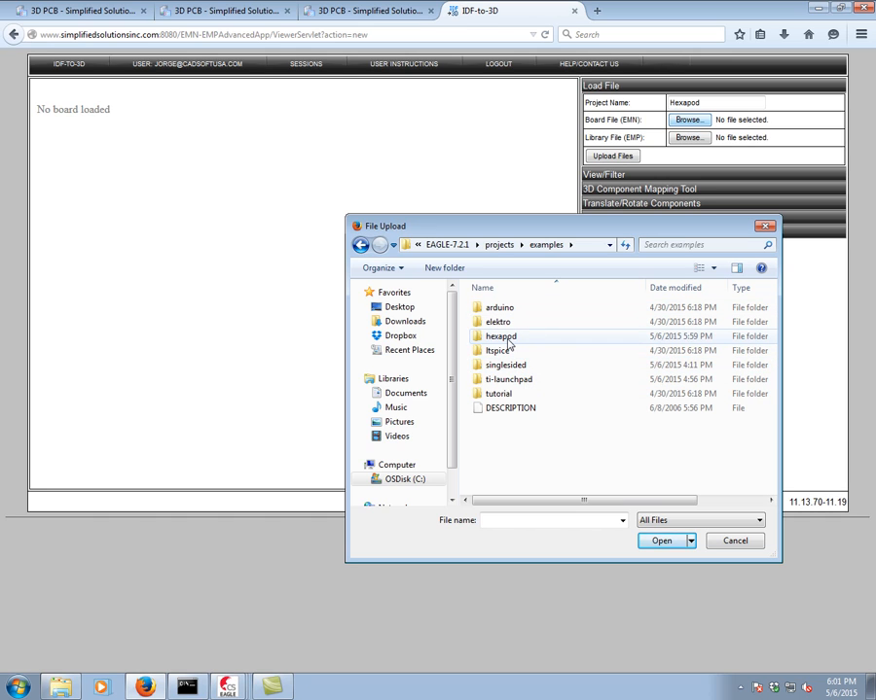
pyautogui.doubleClick(500, 336)
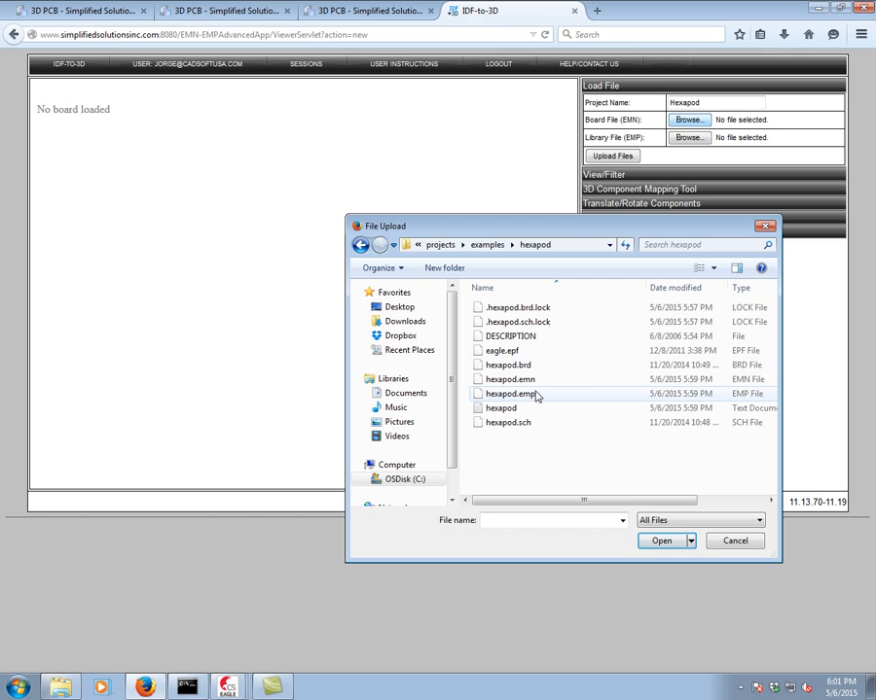
pyautogui.moveTo(535, 380)
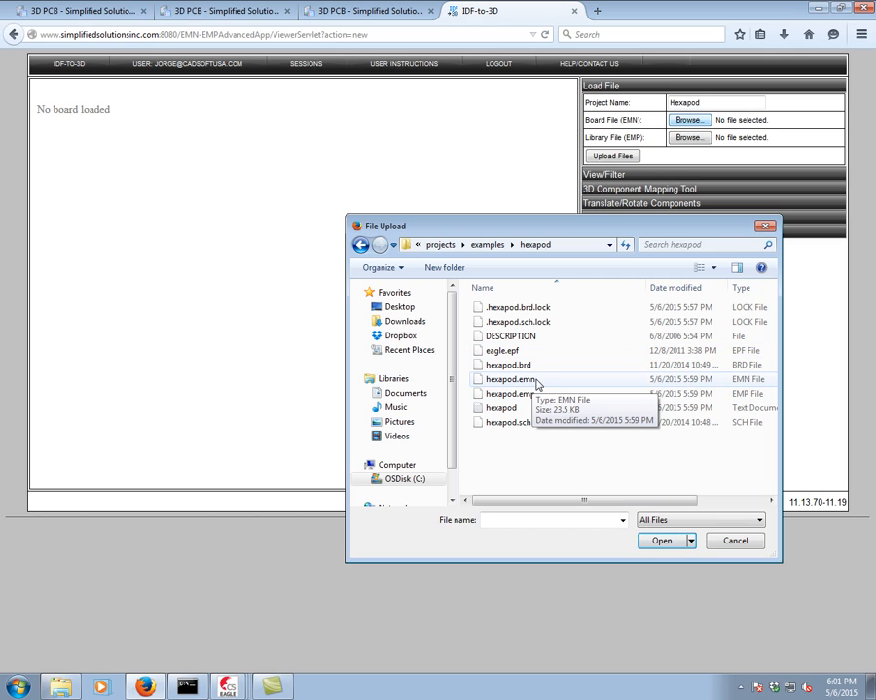
pyautogui.click(509, 380)
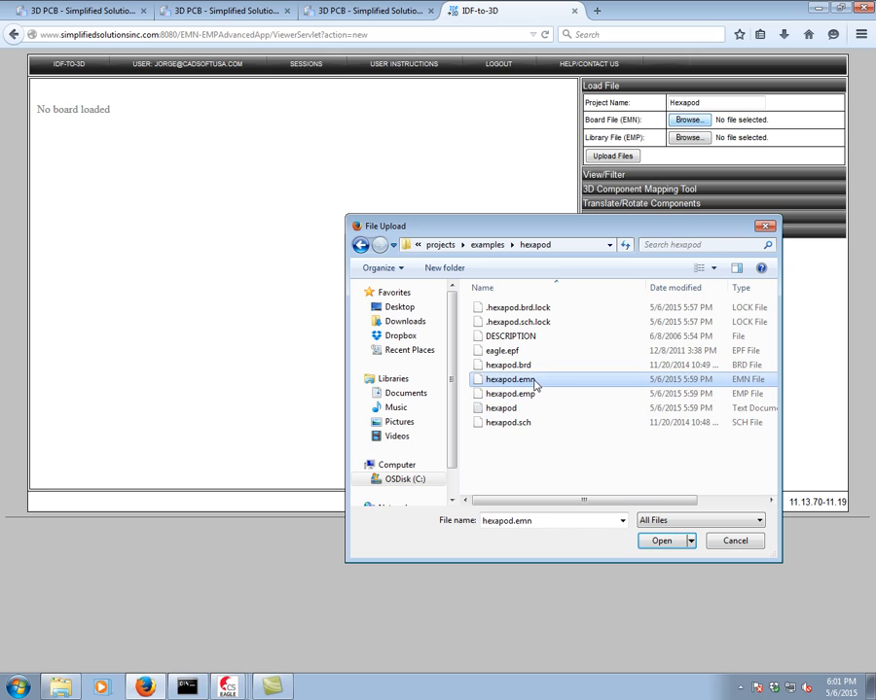
pyautogui.click(660, 541)
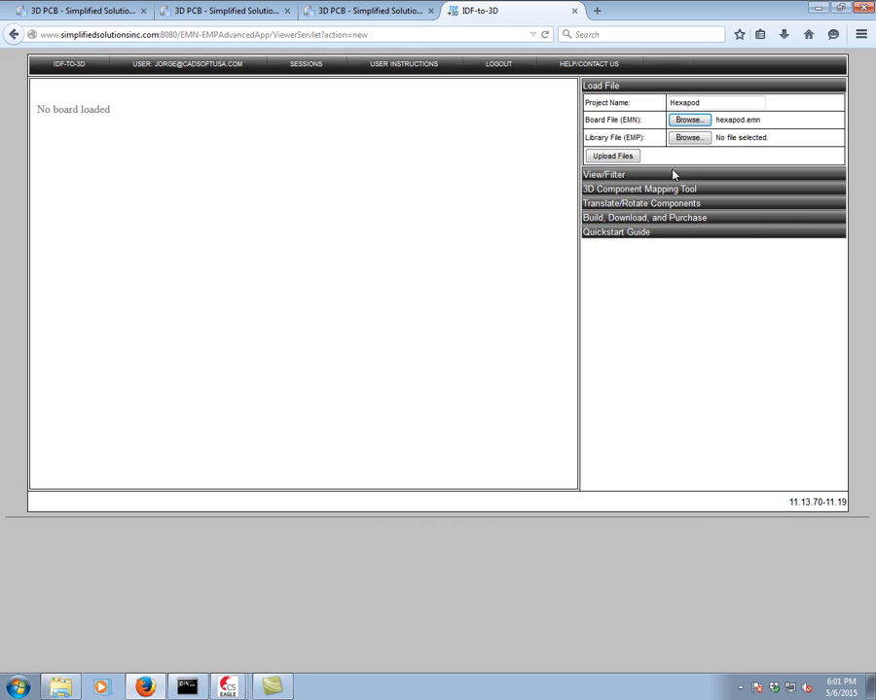
pyautogui.click(689, 137)
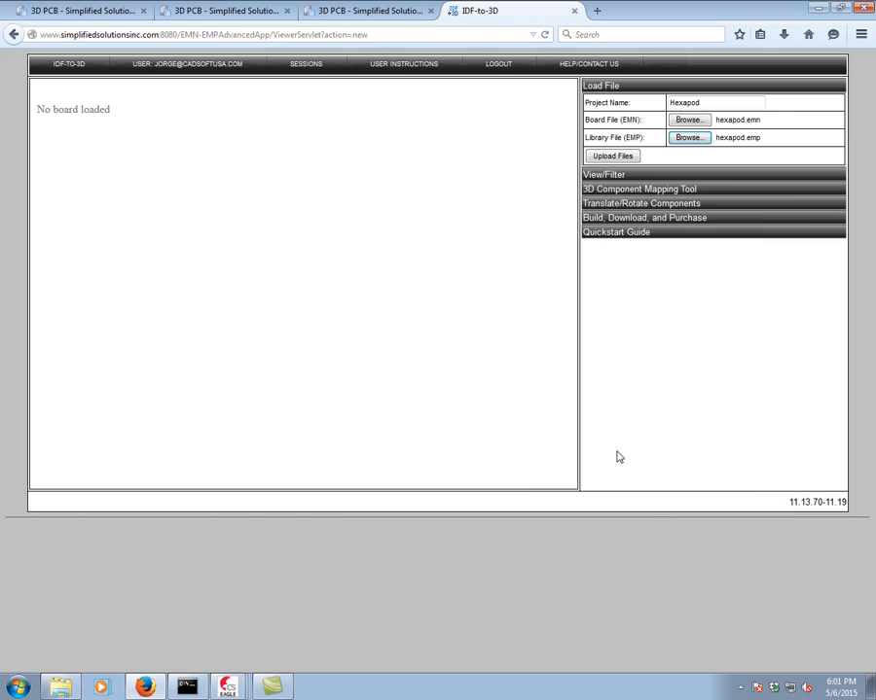
pyautogui.click(612, 156)
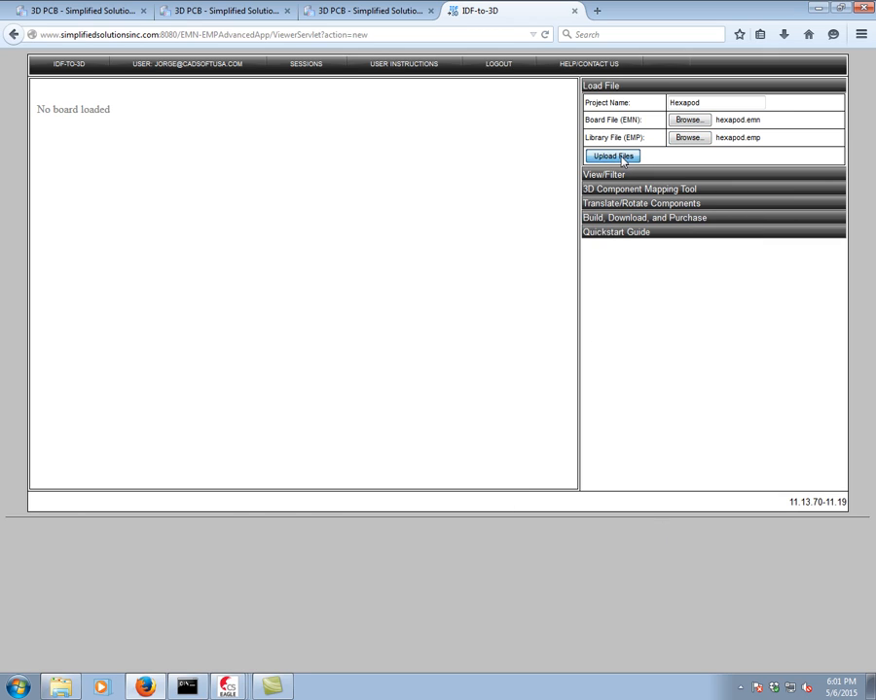
# Upload hexapod.emn and hexapod.emp so the board outline loads in the viewer
pyautogui.click(612, 155)
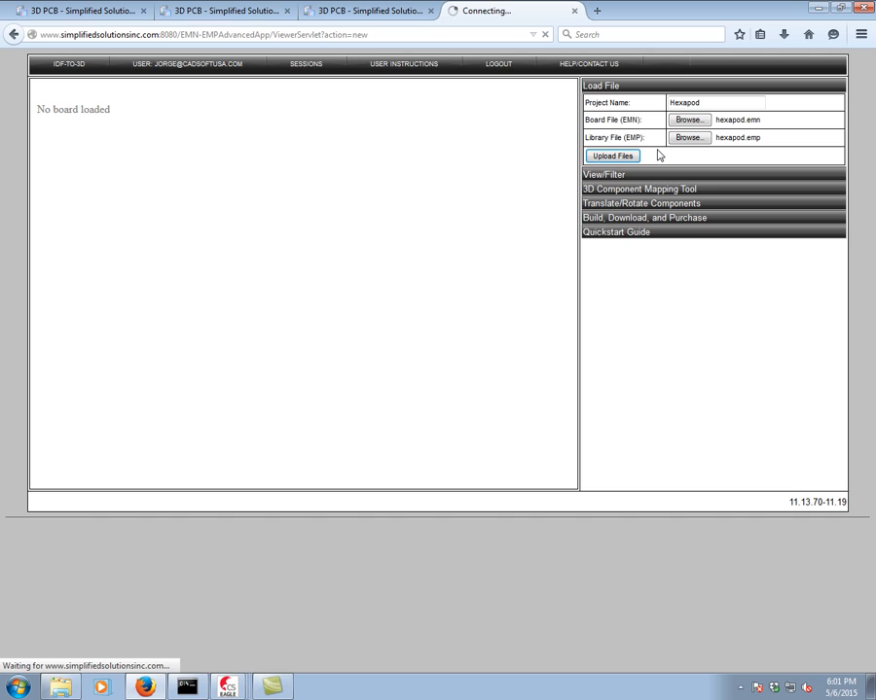
pyautogui.click(611, 156)
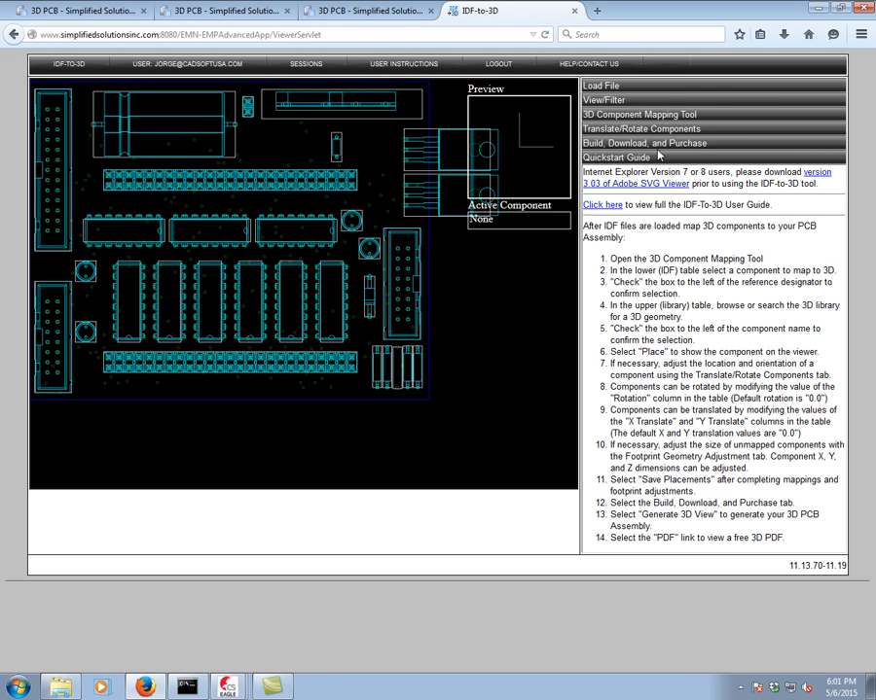
pyautogui.moveTo(522, 160)
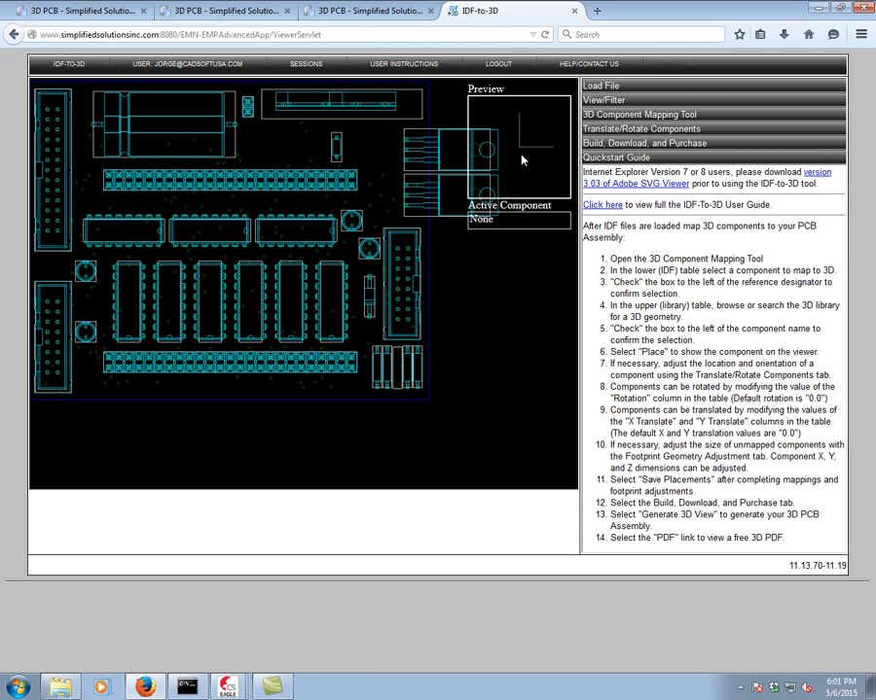
pyautogui.moveTo(465, 202)
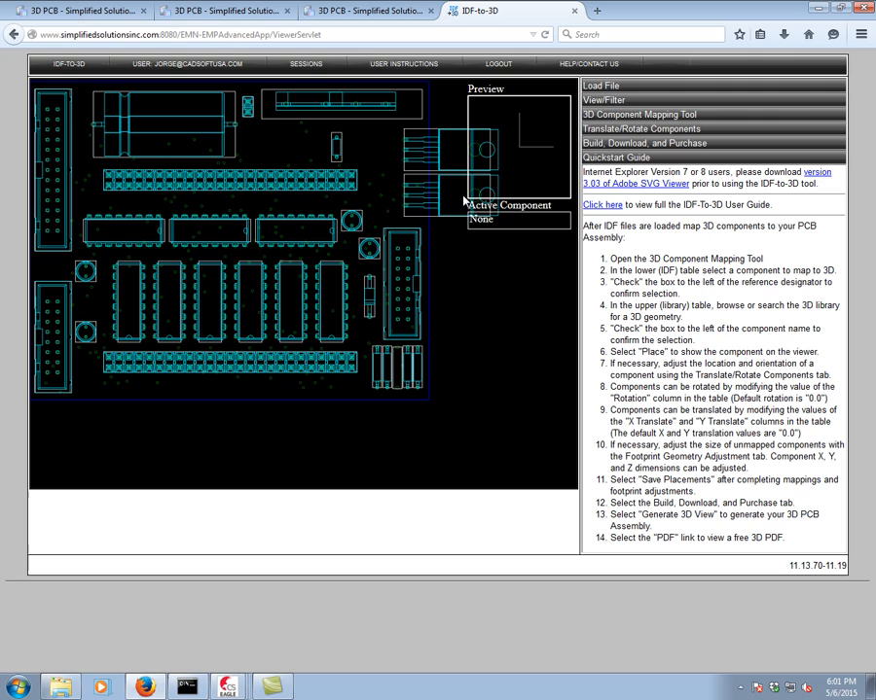
pyautogui.moveTo(135, 147)
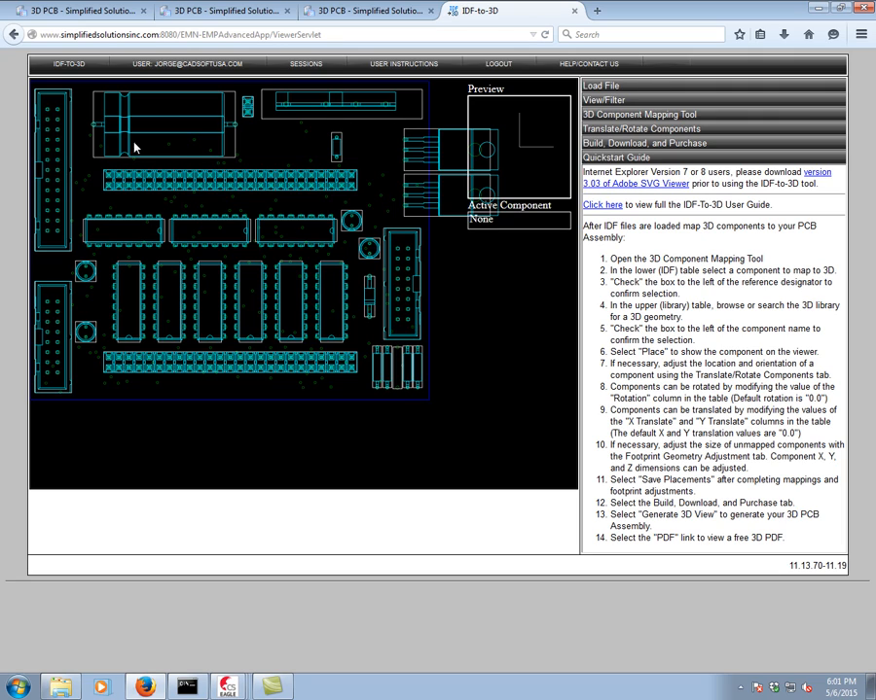
pyautogui.moveTo(289, 272)
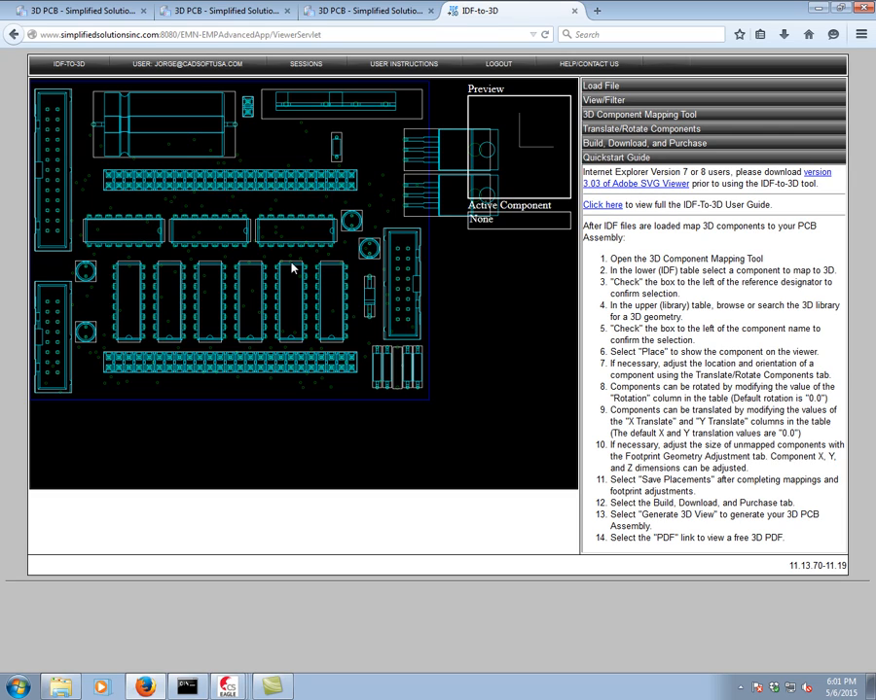
pyautogui.moveTo(352, 226)
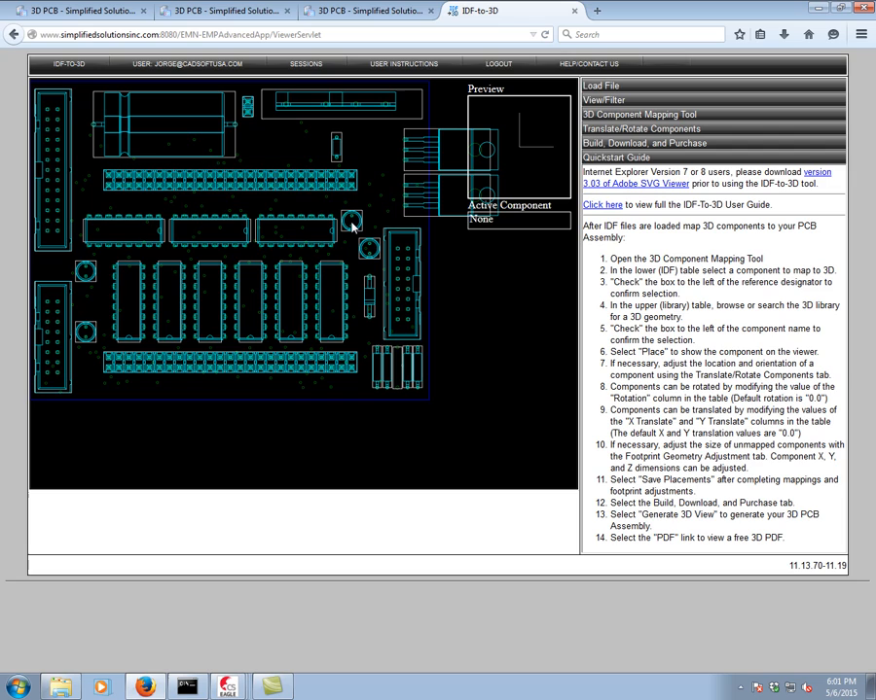
pyautogui.moveTo(286, 110)
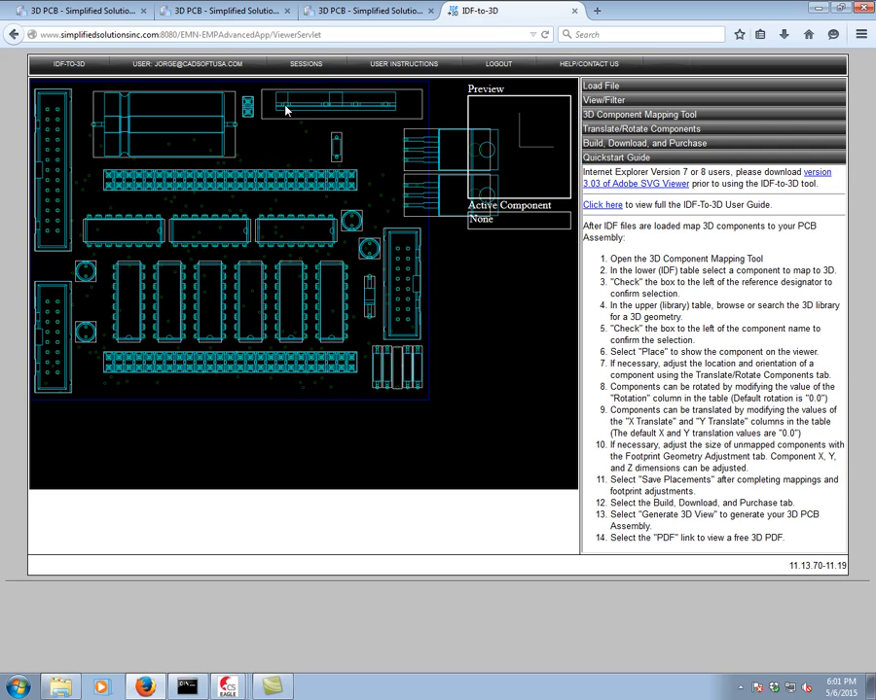
pyautogui.moveTo(636, 128)
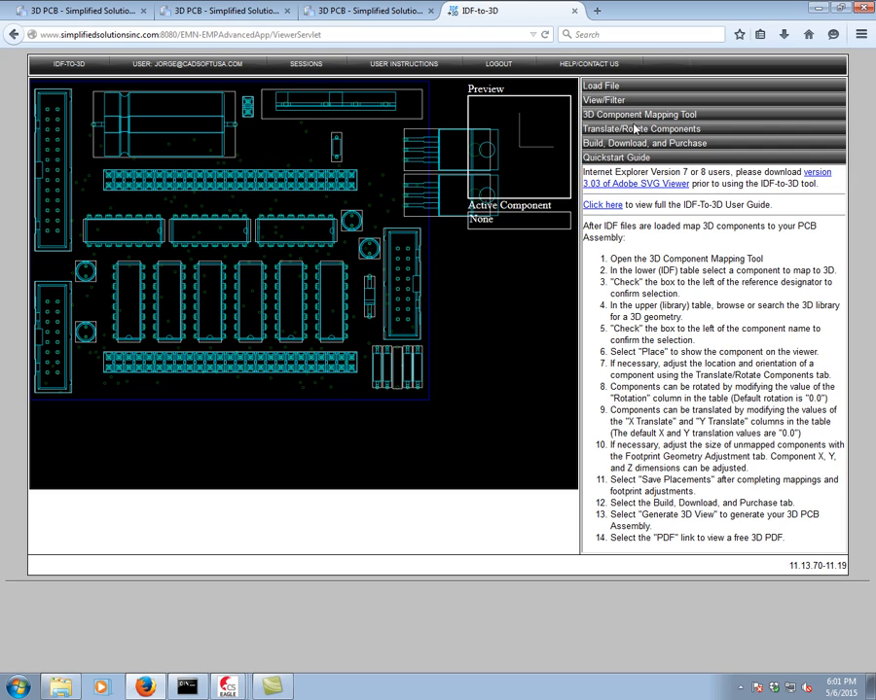
pyautogui.click(638, 114)
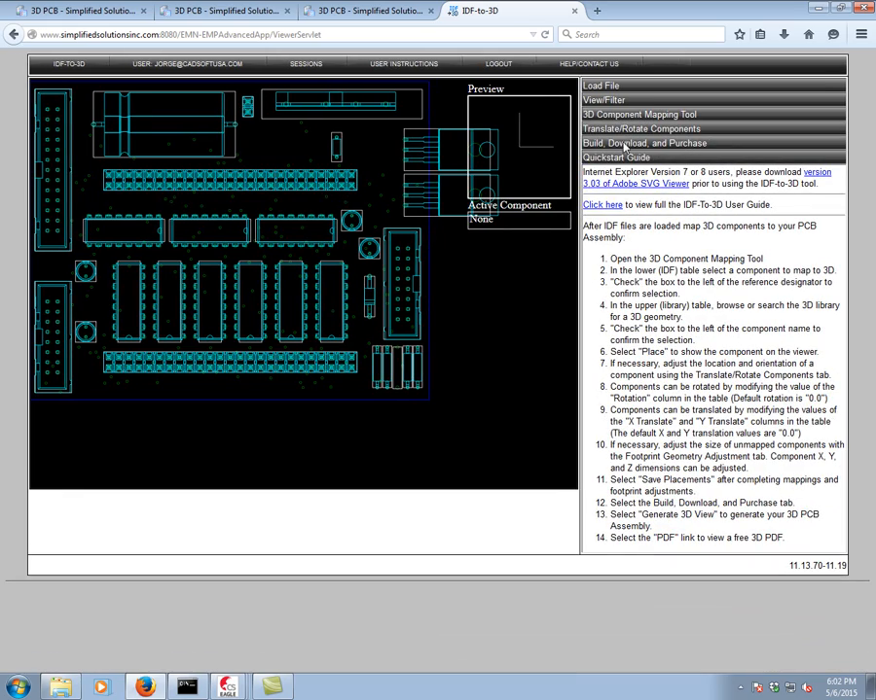
# Generate the hexapod 3D view under Build, Download, and Purchase, then dismiss Build Complete
pyautogui.click(644, 143)
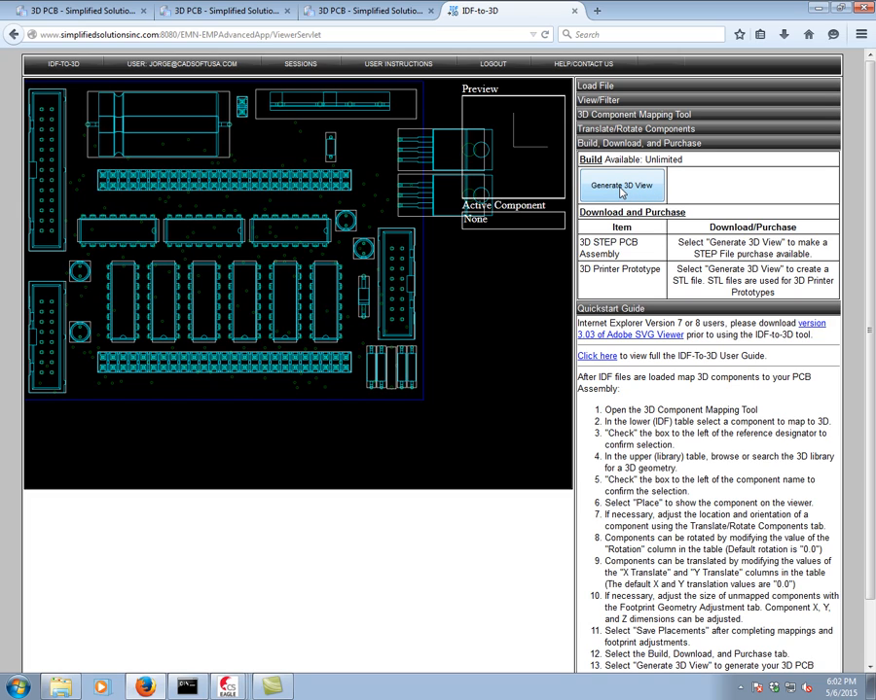
pyautogui.click(620, 186)
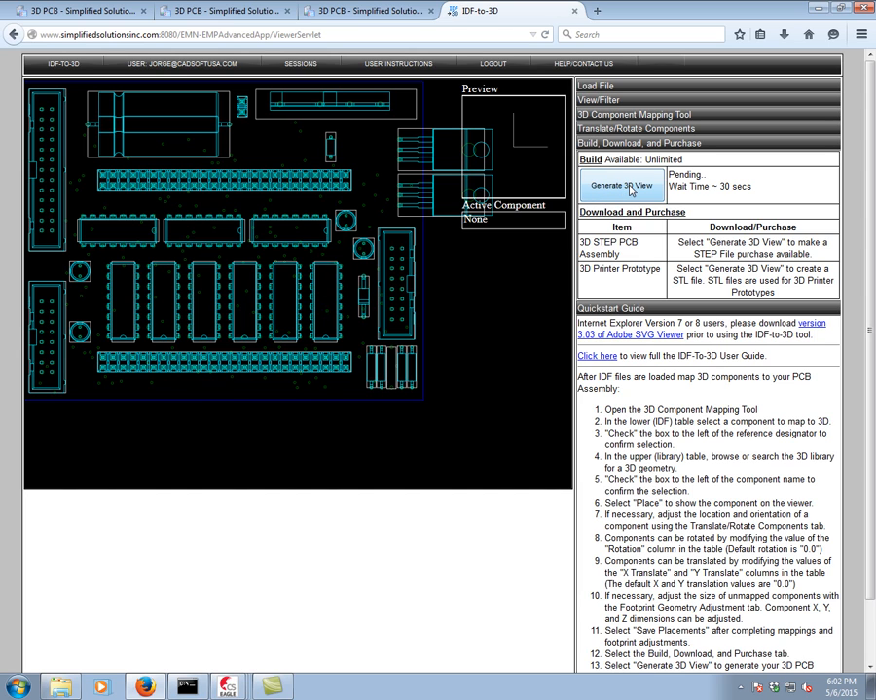
pyautogui.click(620, 185)
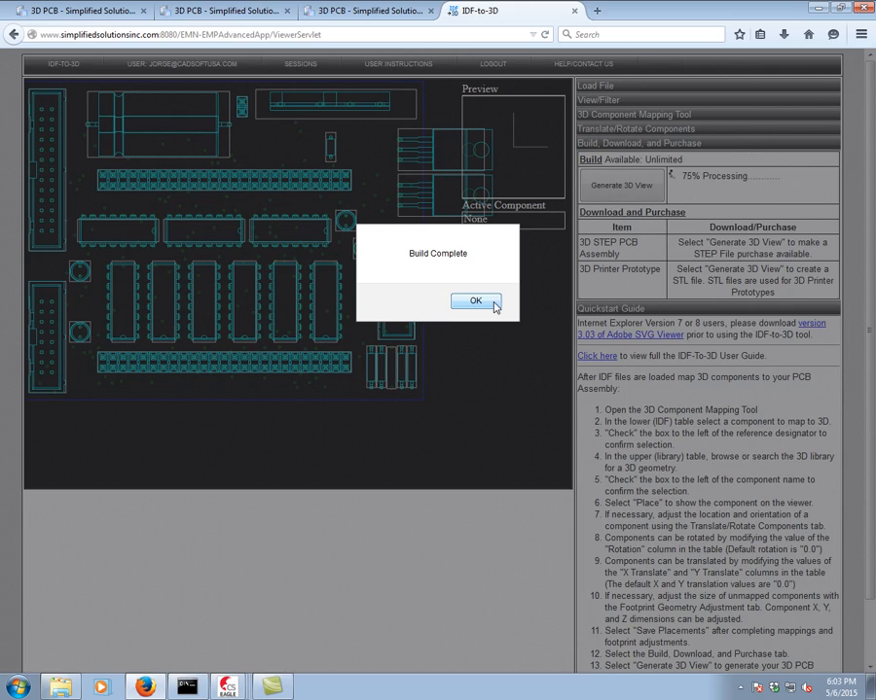
pyautogui.click(476, 300)
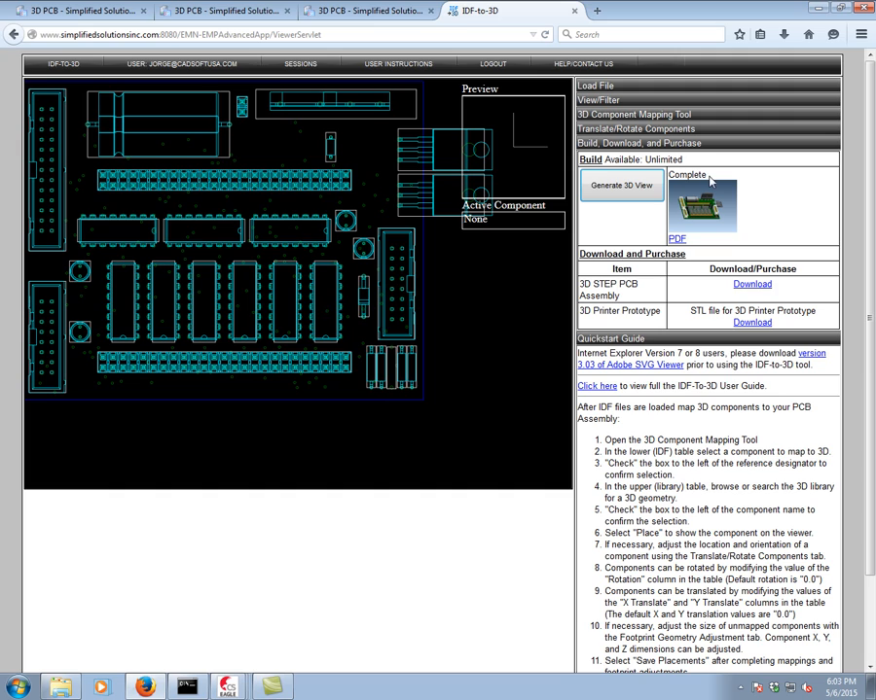
pyautogui.moveTo(718, 293)
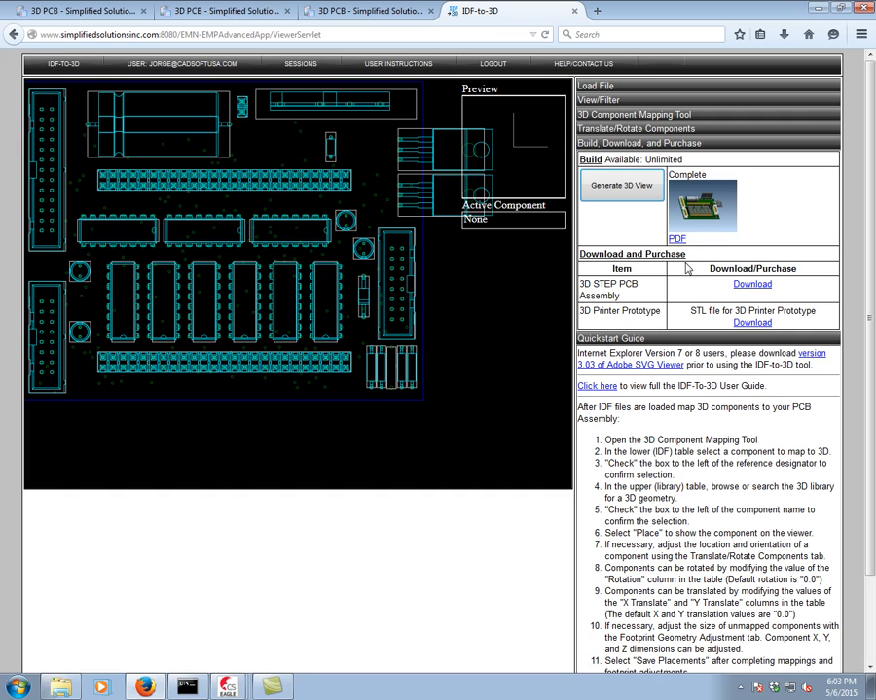
pyautogui.moveTo(671, 211)
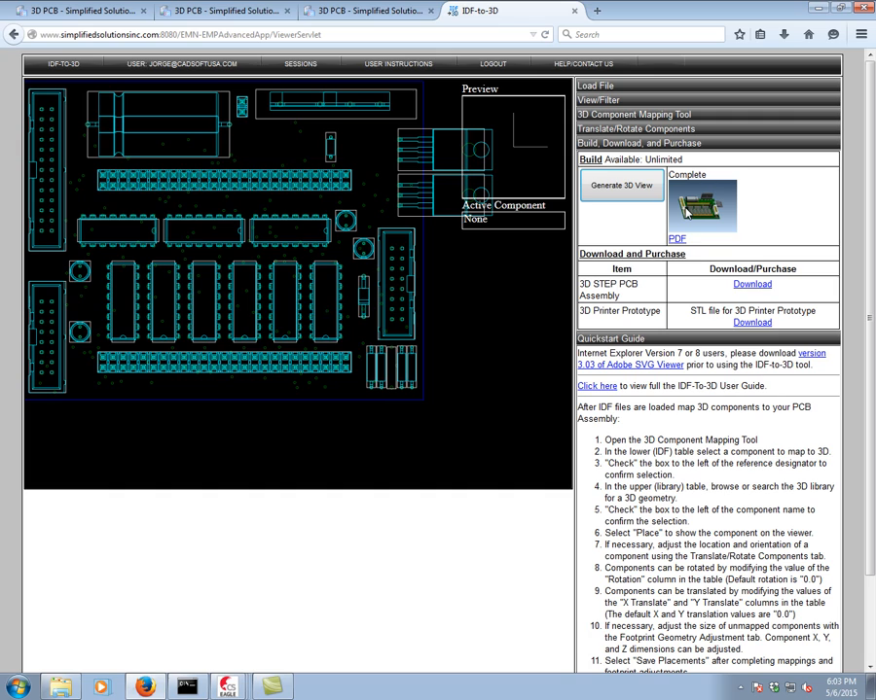
pyautogui.moveTo(684, 294)
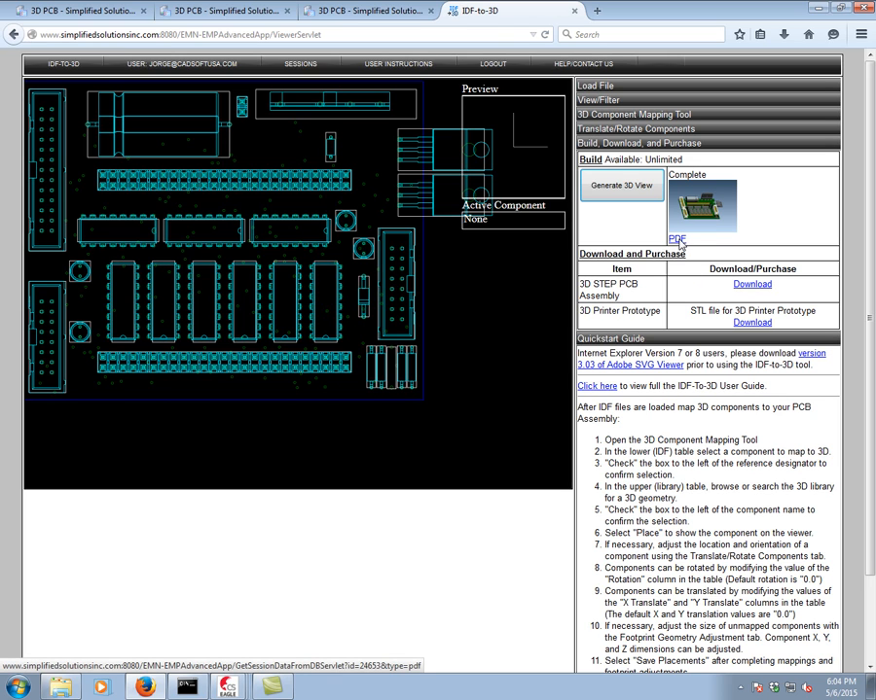
# Open the generated 34974.pdf with Adobe Reader
pyautogui.click(677, 239)
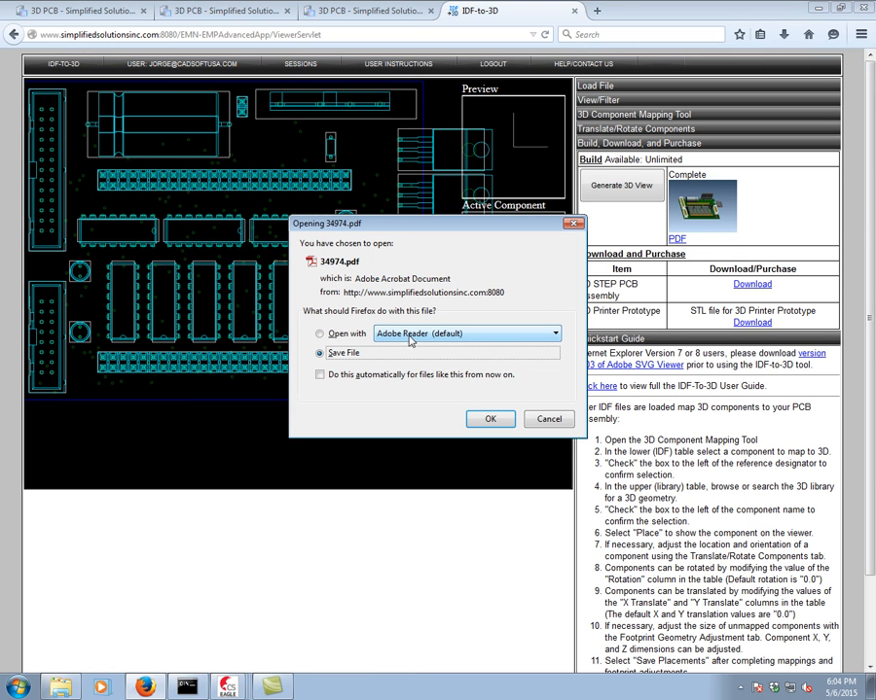
pyautogui.click(321, 334)
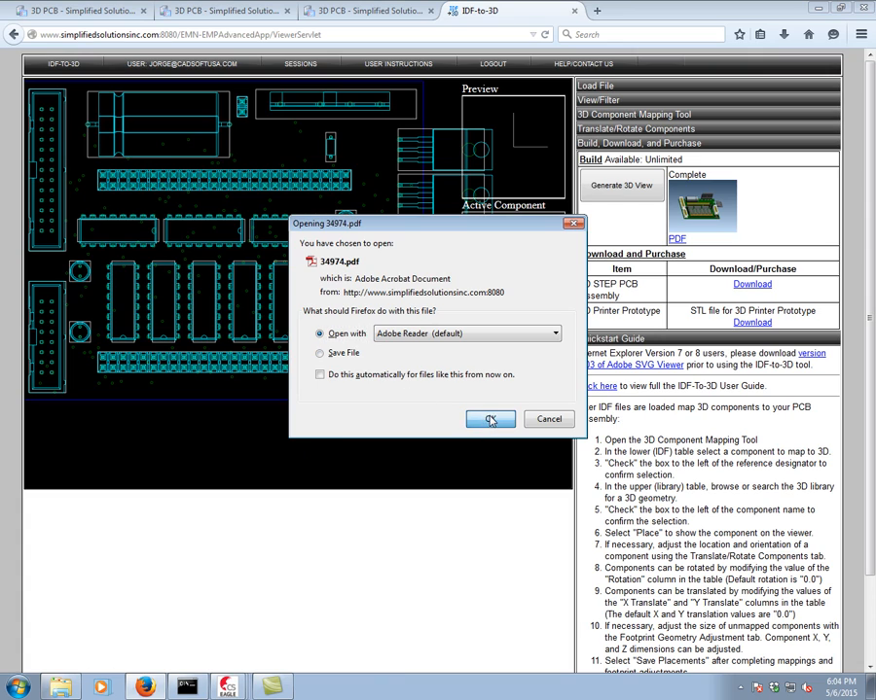
pyautogui.click(489, 419)
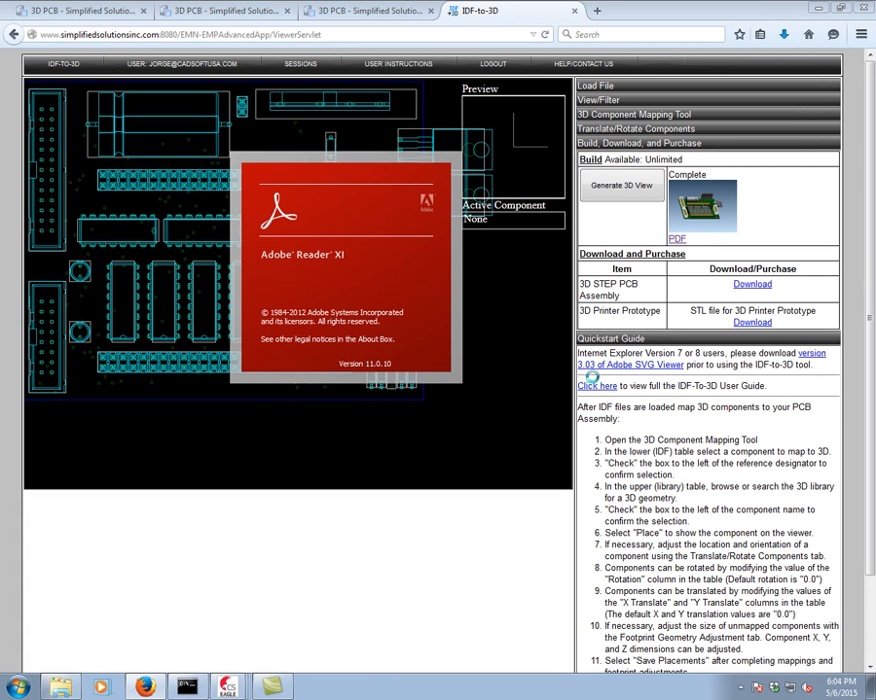